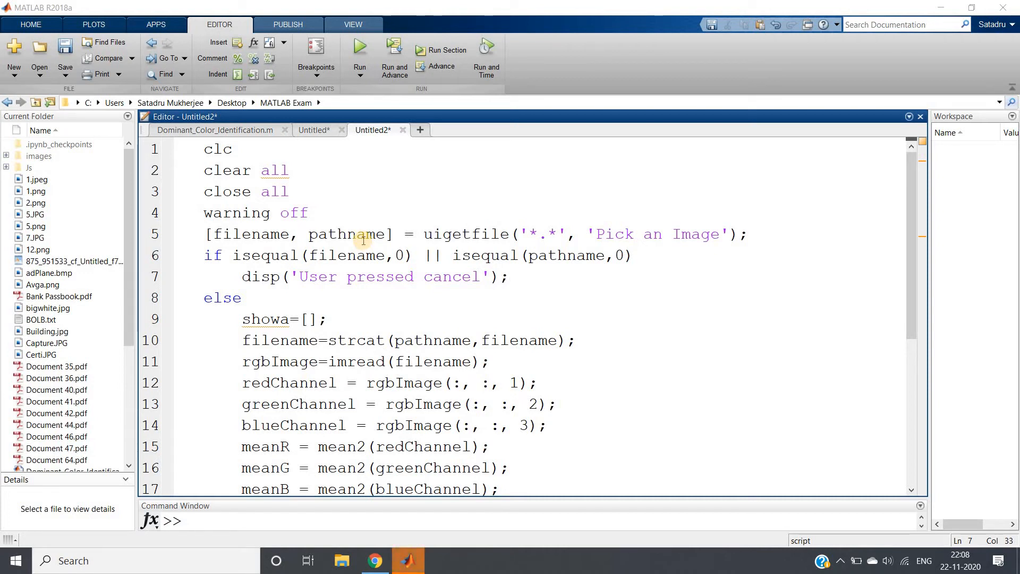
# Review the script's image-selection lines, highlighting the pathname variable on line 5.
pyautogui.click(508, 276)
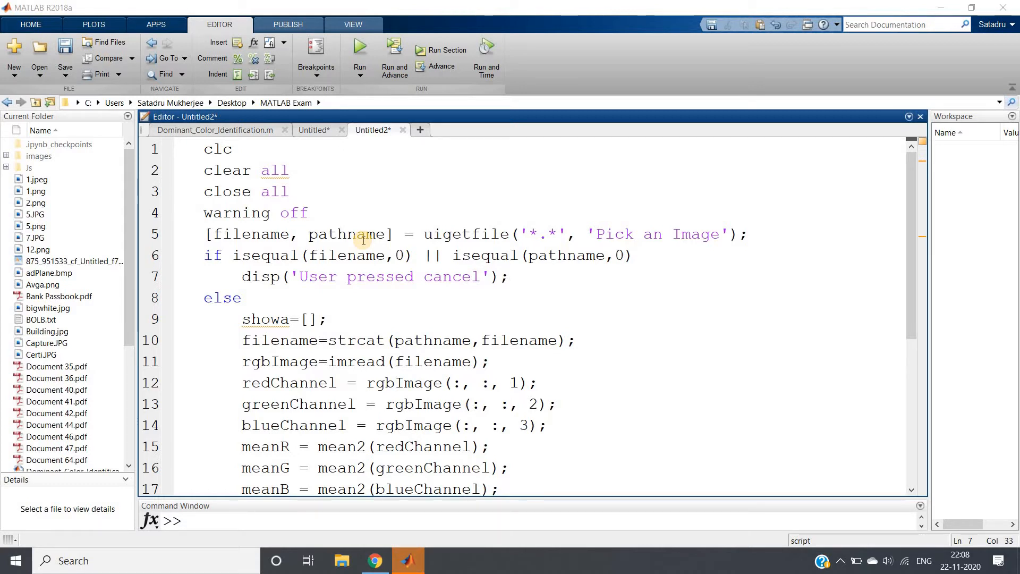
pyautogui.click(511, 276)
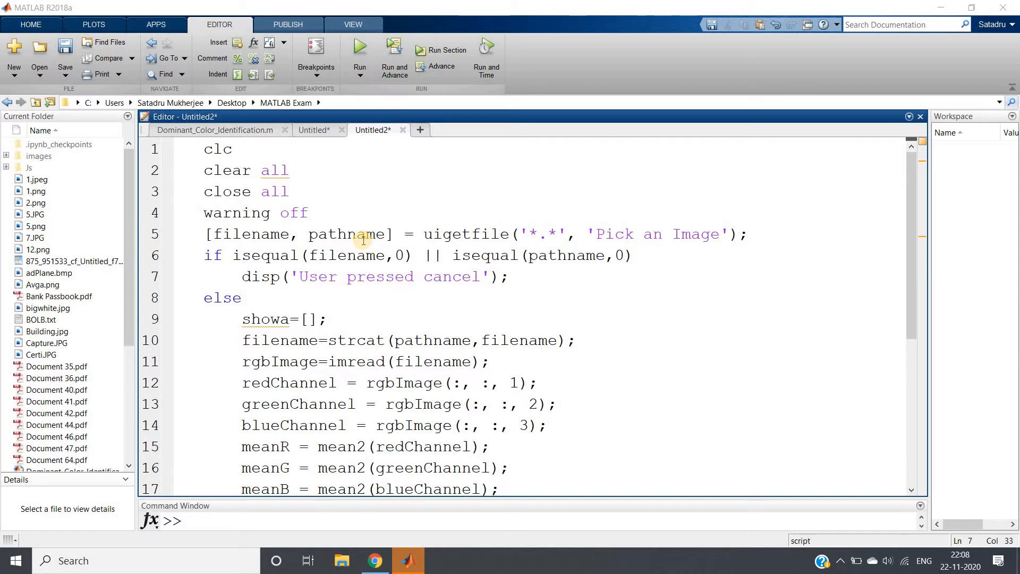
pyautogui.click(511, 276)
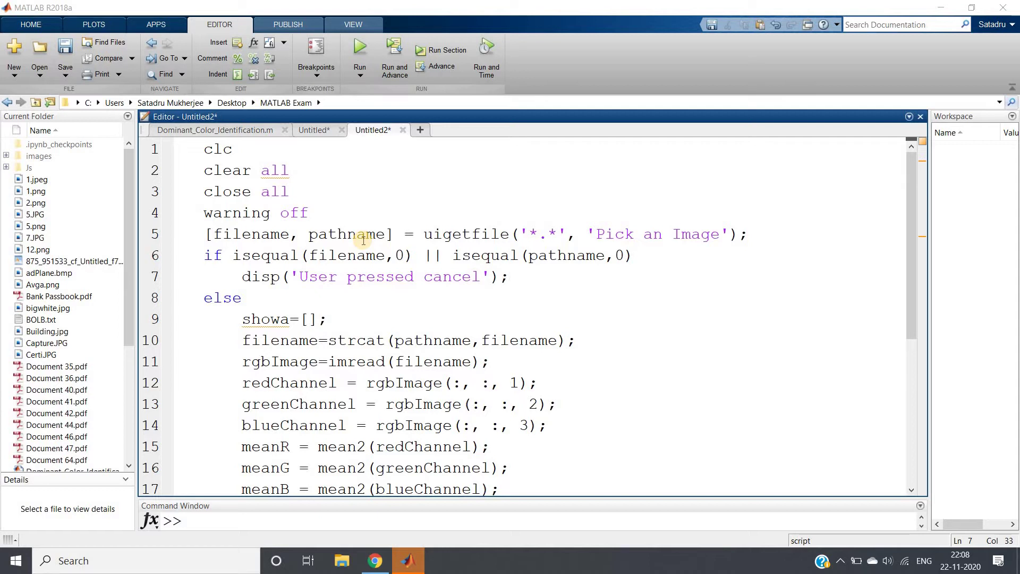
pyautogui.click(511, 276)
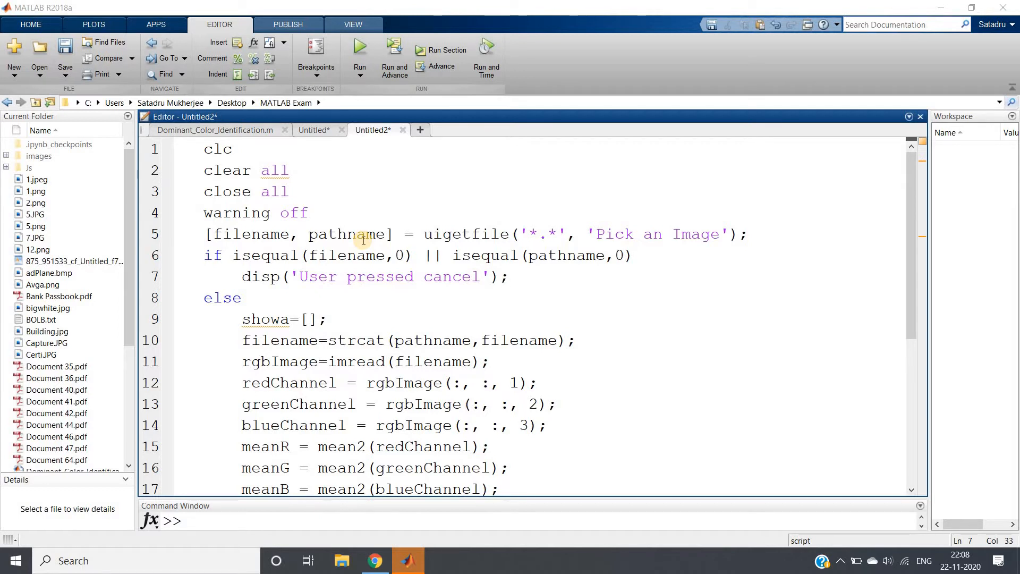
pyautogui.moveTo(236, 198)
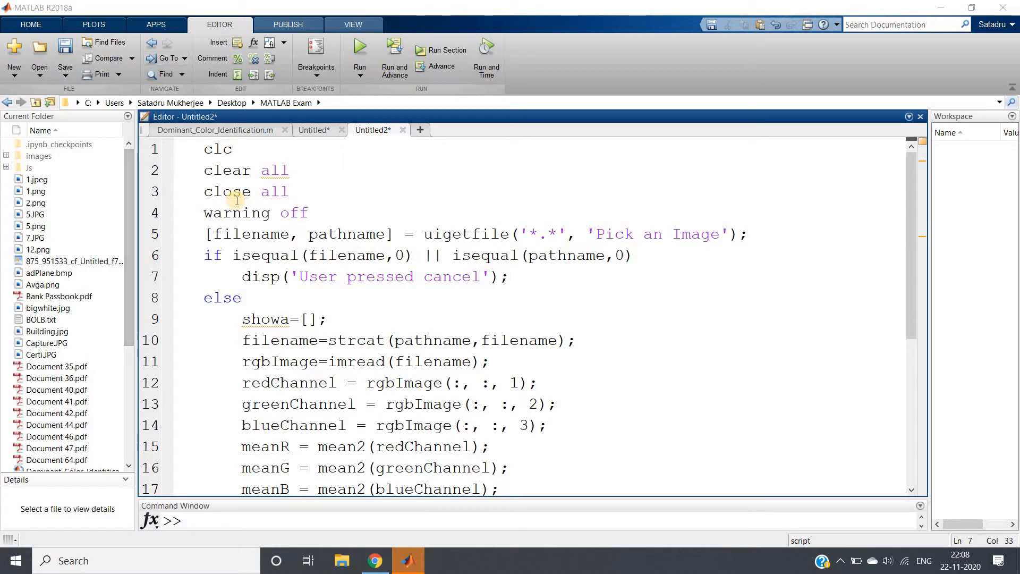
pyautogui.moveTo(309, 267)
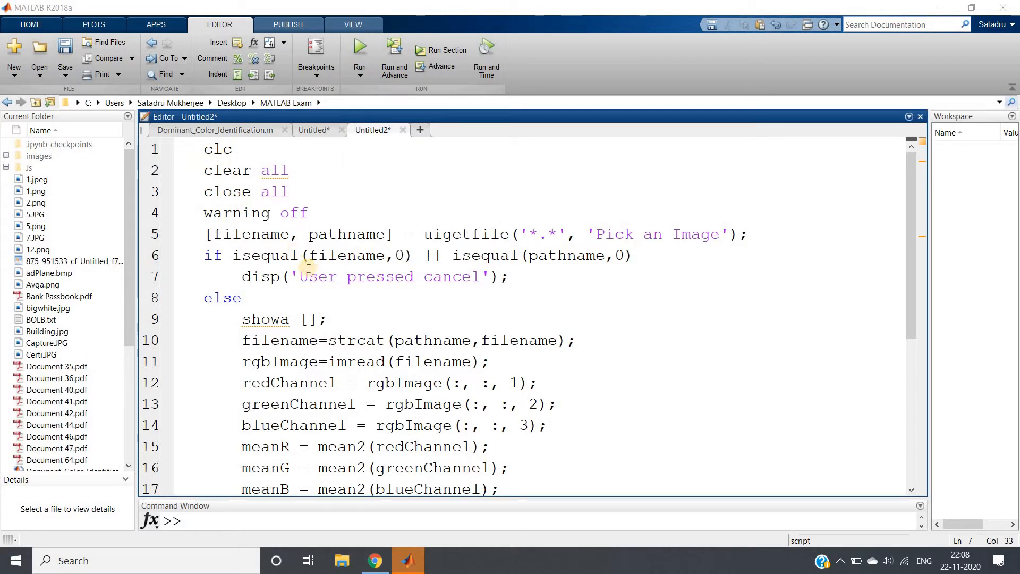
pyautogui.click(511, 276)
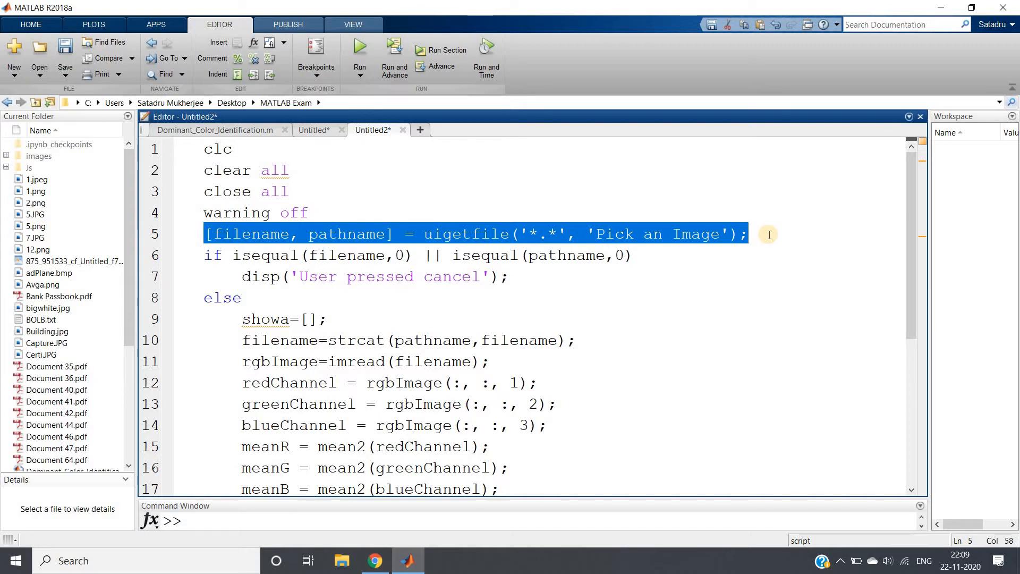
pyautogui.click(546, 233)
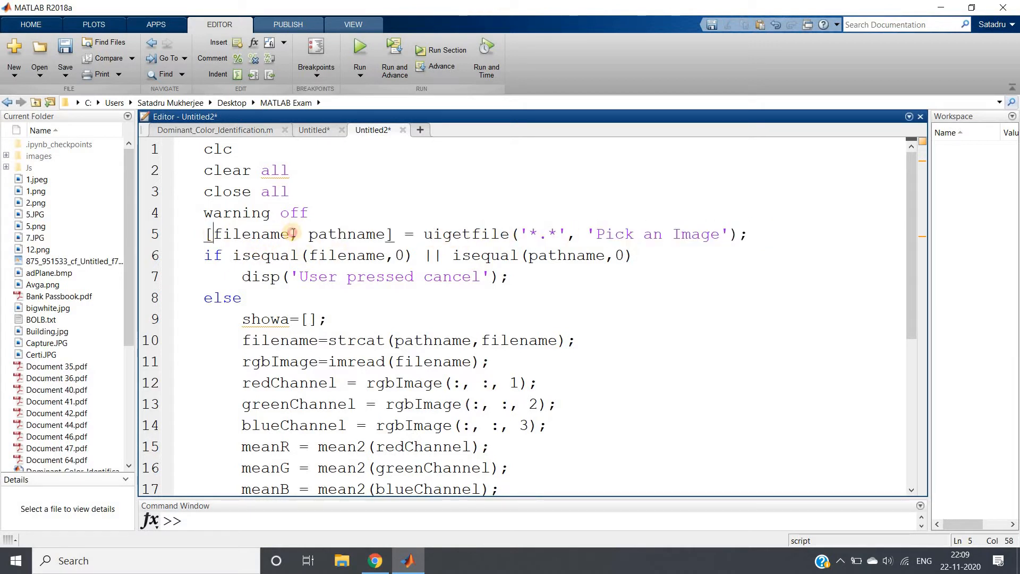
pyautogui.doubleClick(346, 233)
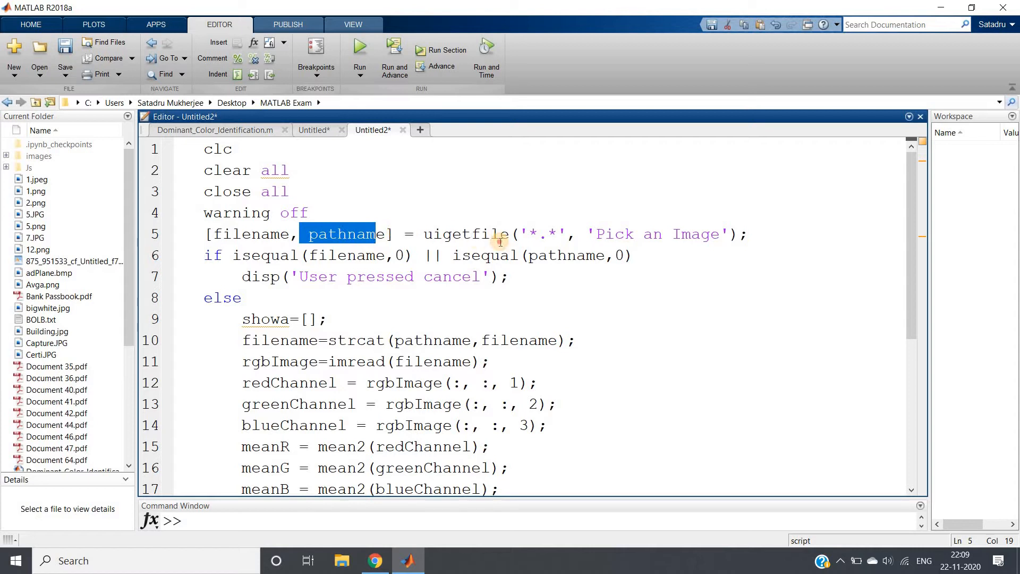
pyautogui.click(499, 234)
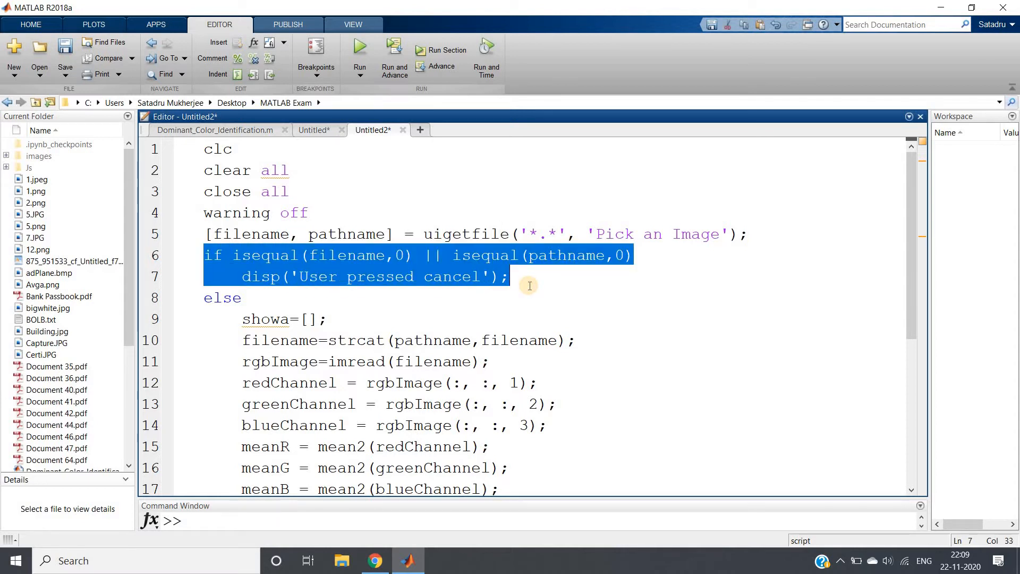
# Highlight filename, blueChannel and the mean2 call to trace how the channel averages are computed.
pyautogui.click(204, 298)
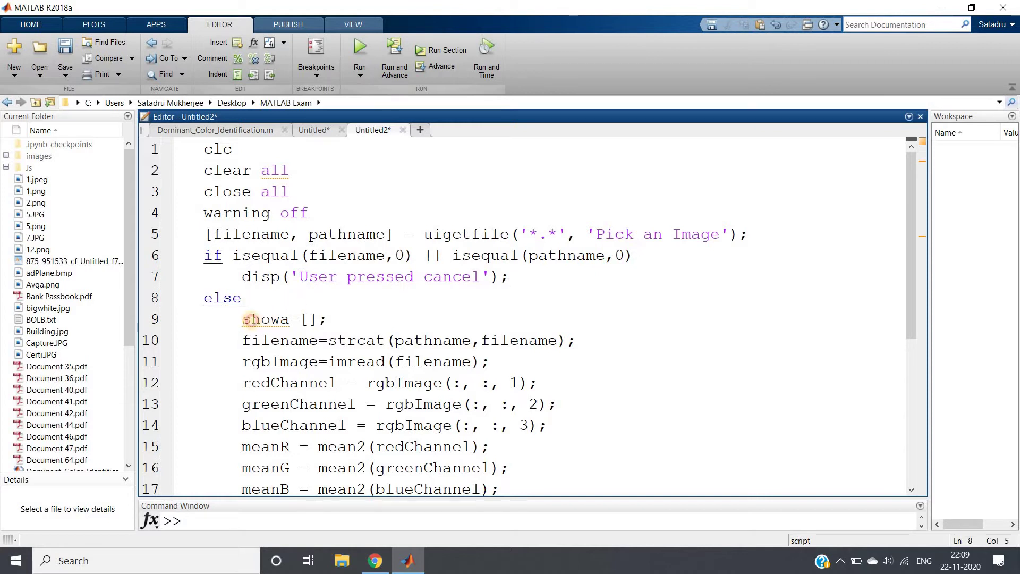
pyautogui.doubleClick(267, 318)
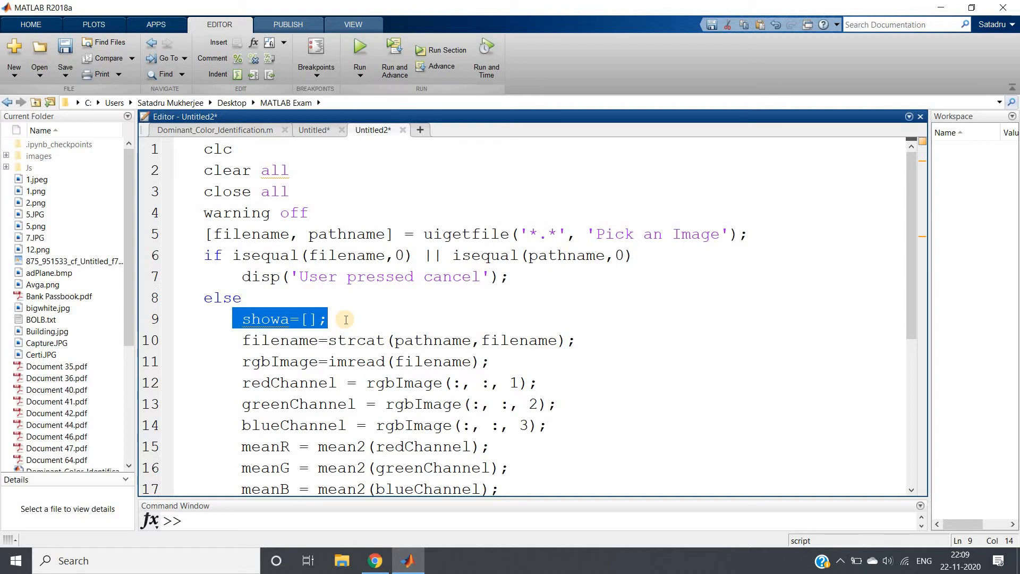
pyautogui.click(313, 340)
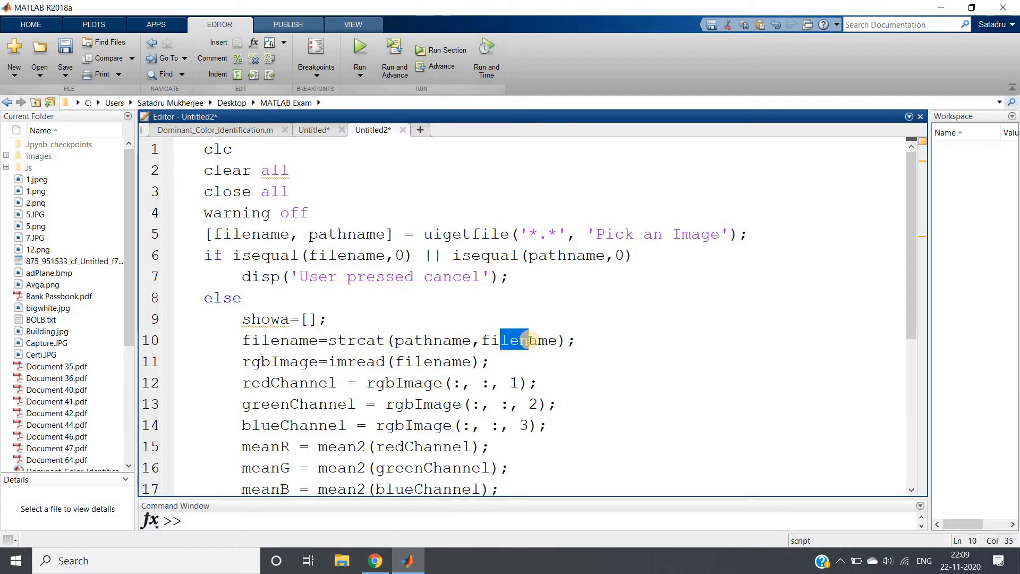
pyautogui.doubleClick(517, 340)
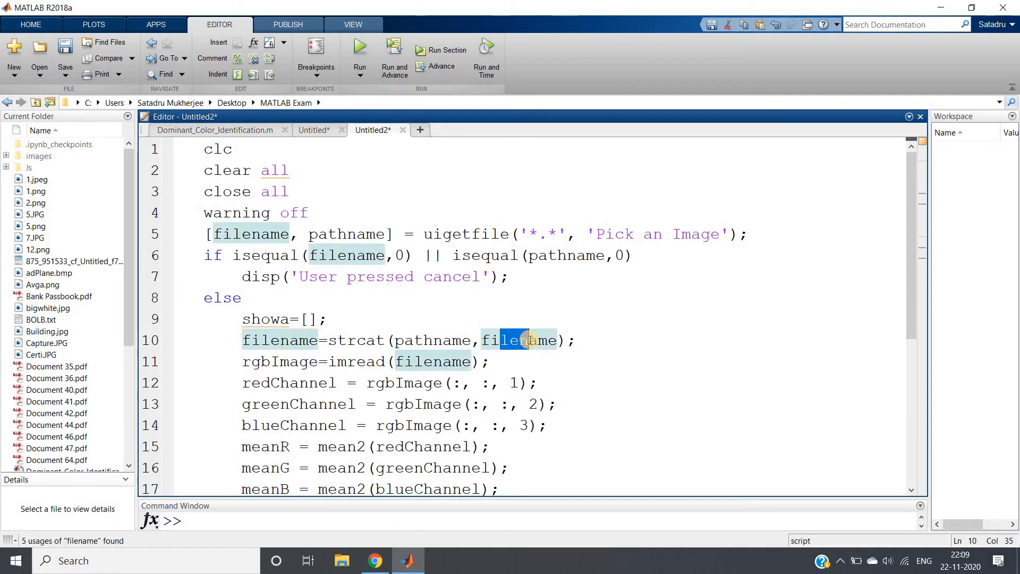
pyautogui.click(527, 340)
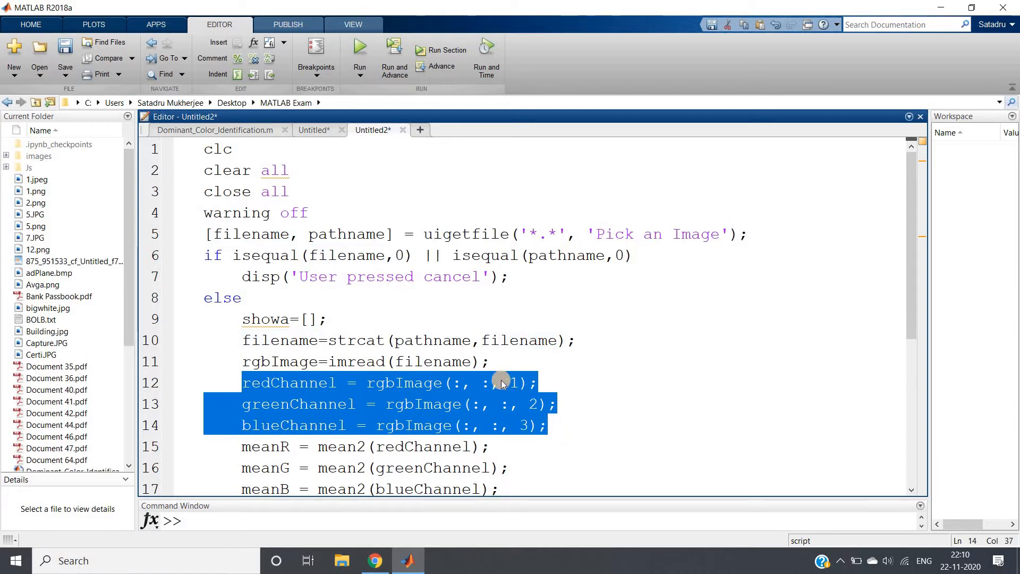
pyautogui.moveTo(524, 404)
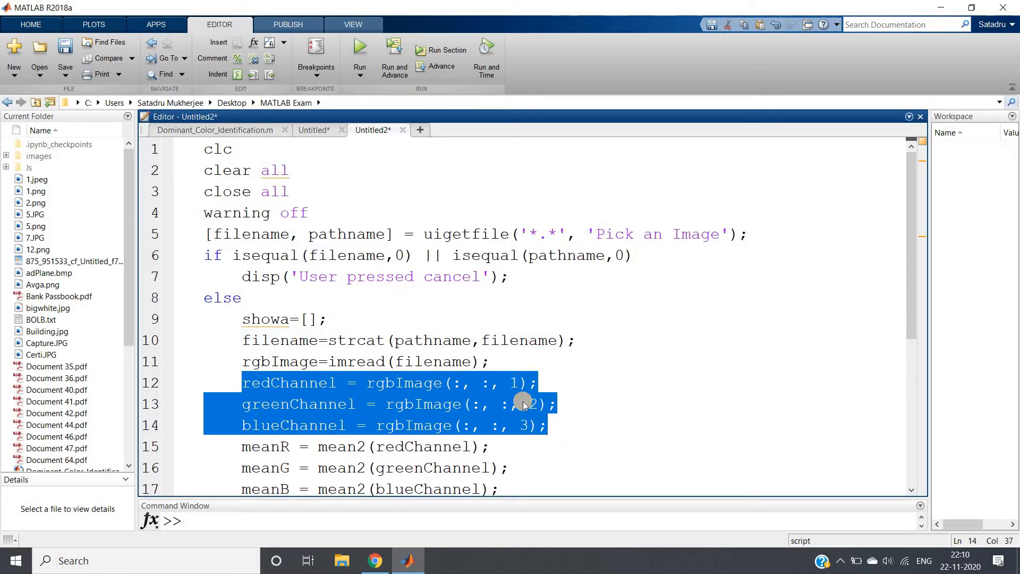
pyautogui.moveTo(322, 425)
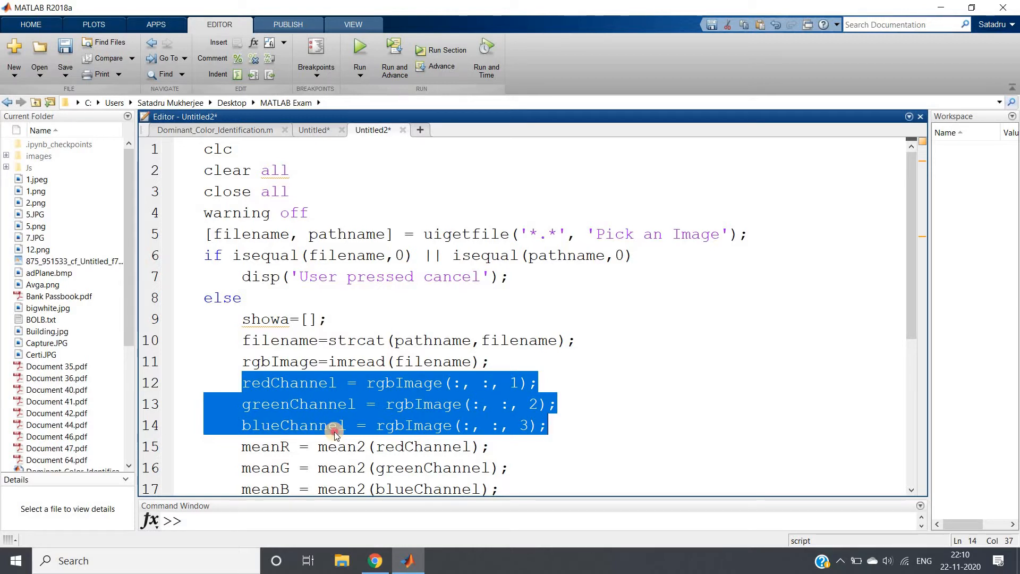
pyautogui.doubleClick(340, 446)
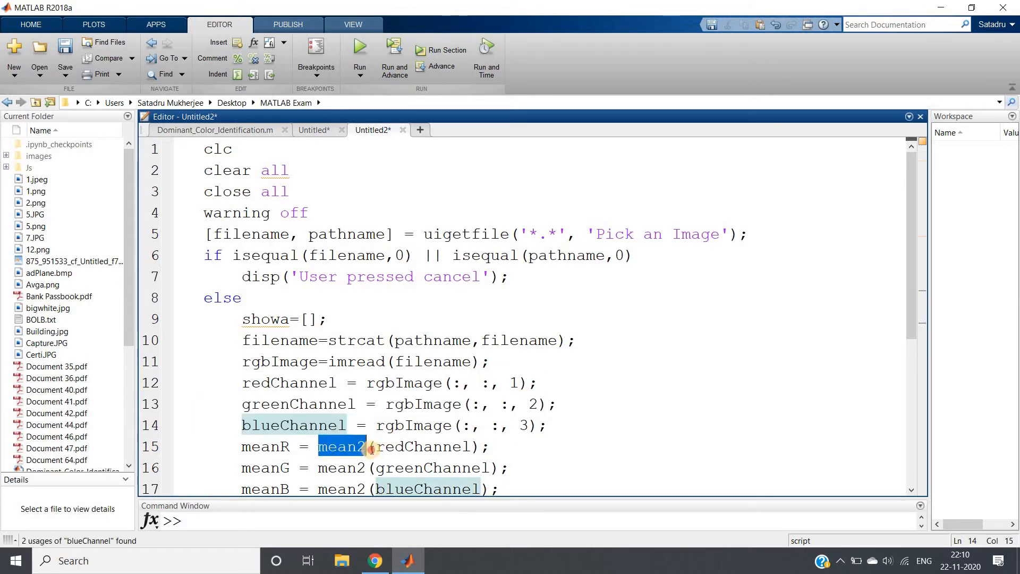
pyautogui.click(467, 447)
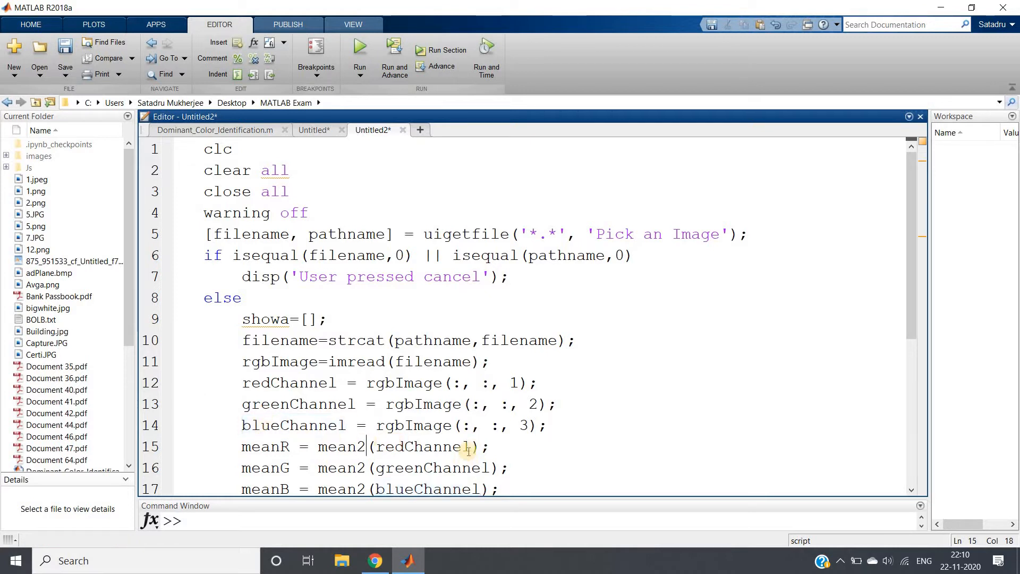
pyautogui.doubleClick(340, 447)
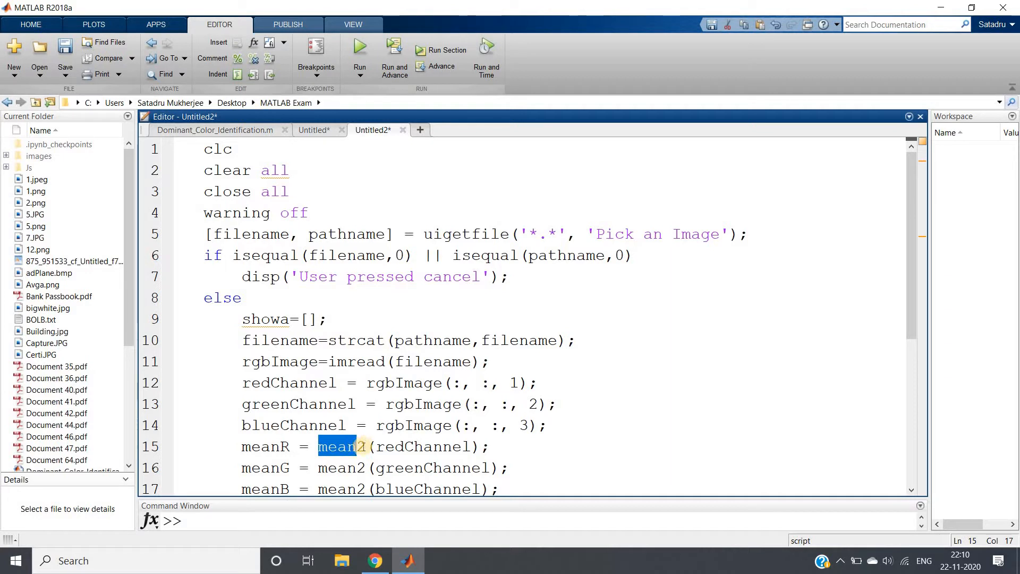
pyautogui.click(365, 447)
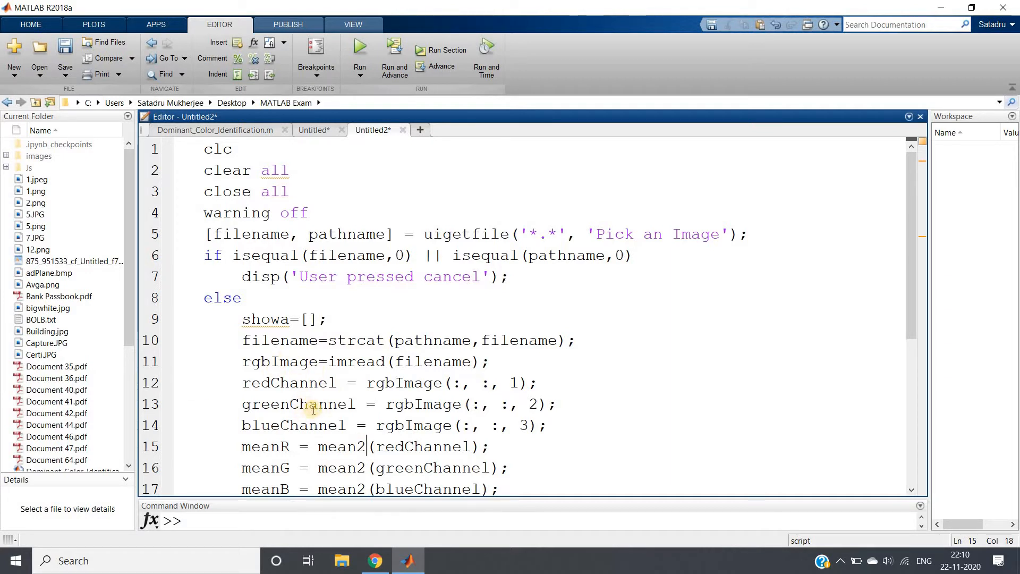
pyautogui.moveTo(316, 425)
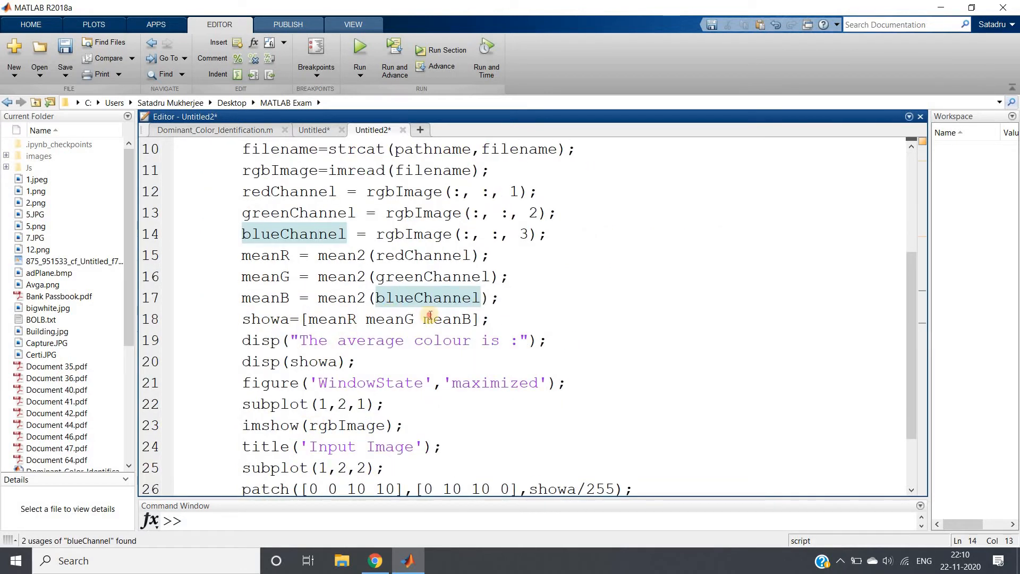
# Walk through the subplot(1,2,1), patch and showa lines that display the image and colour square.
pyautogui.click(468, 319)
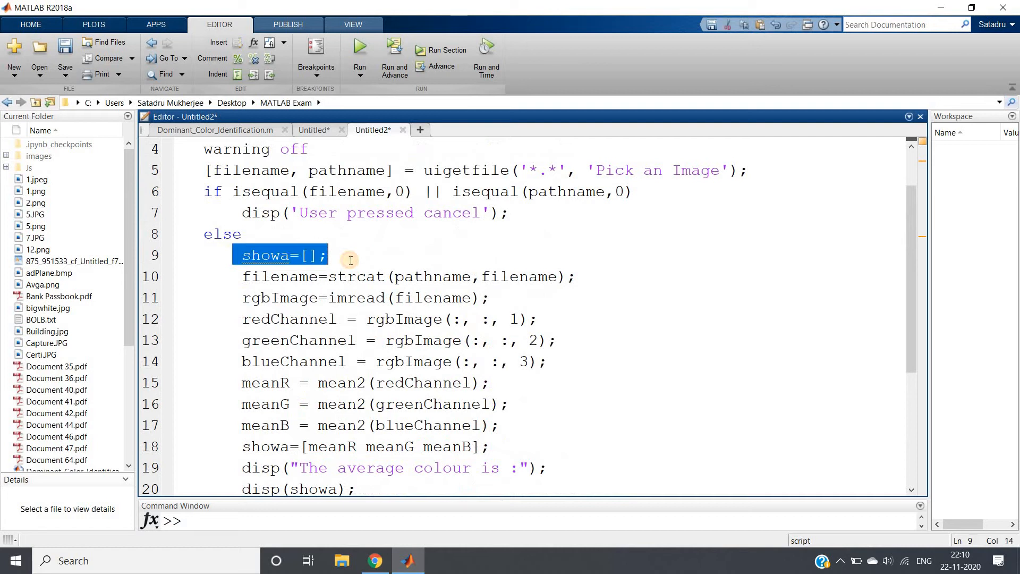
pyautogui.scroll(-3)
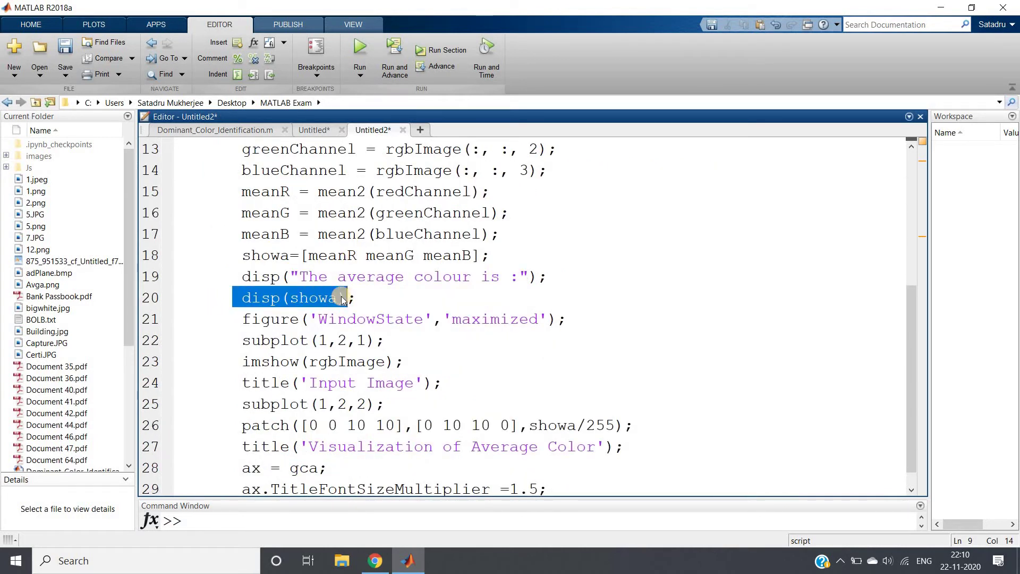
pyautogui.click(538, 277)
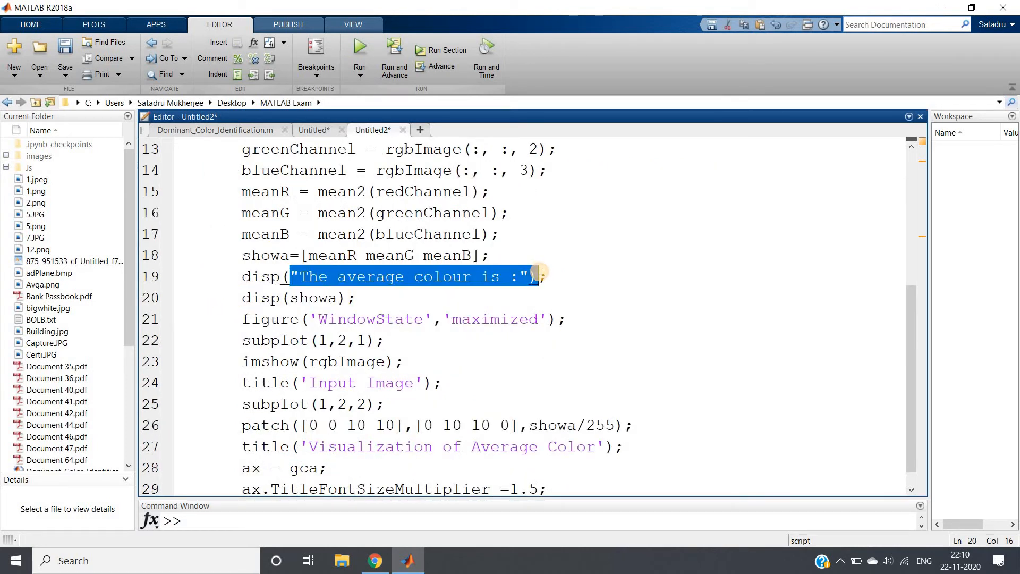
pyautogui.click(447, 293)
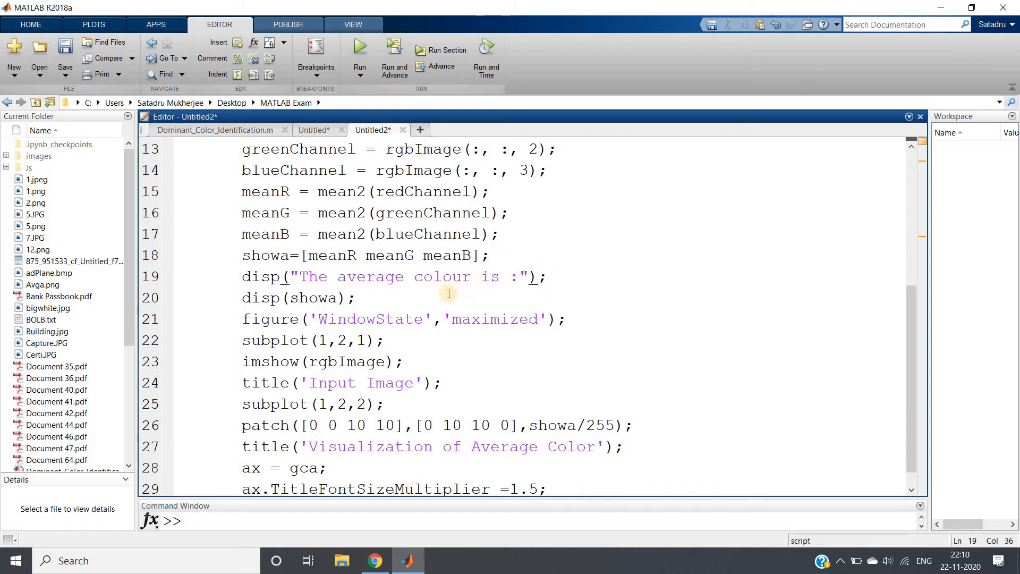
pyautogui.moveTo(451, 341)
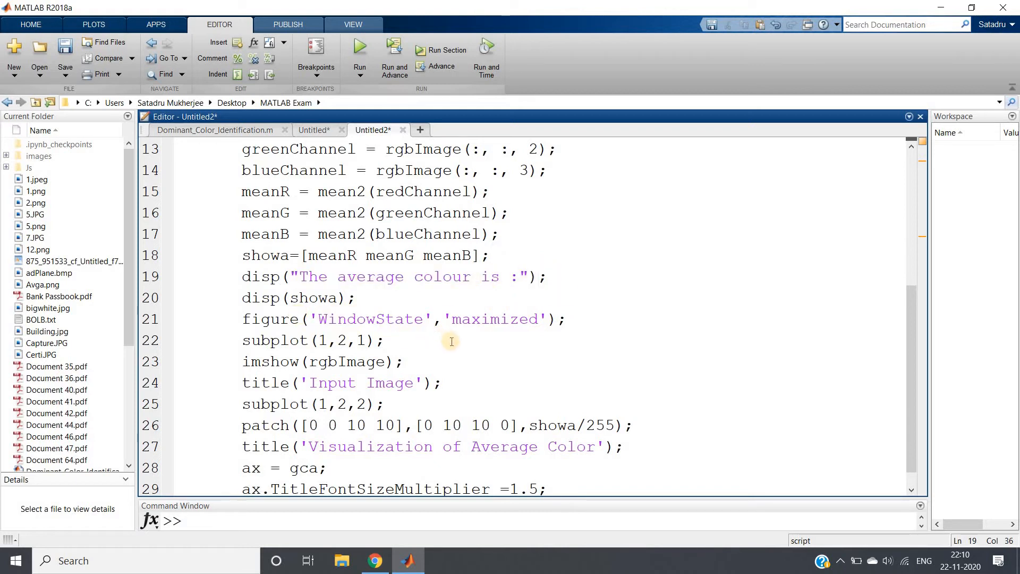
pyautogui.moveTo(433, 362)
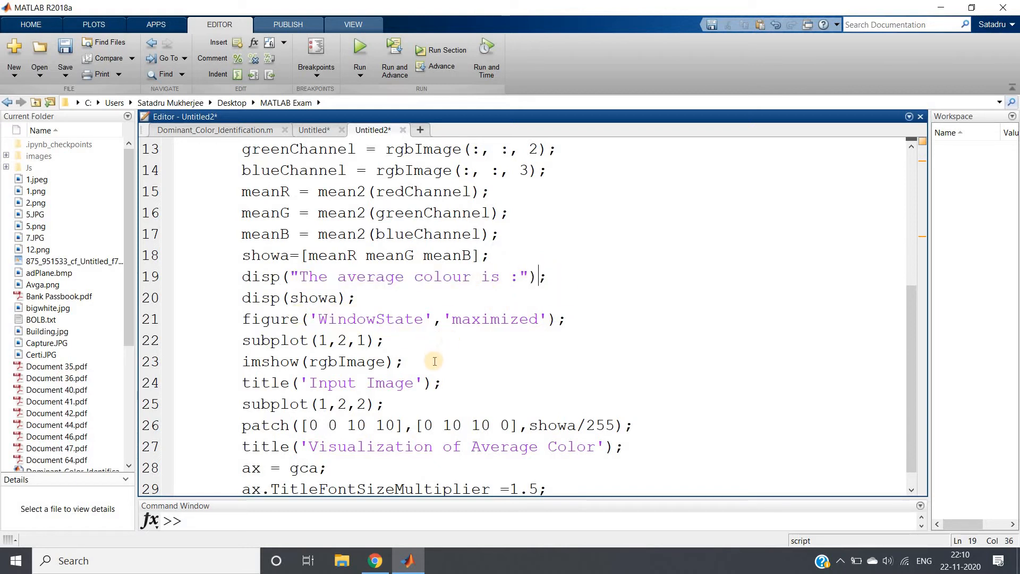
pyautogui.moveTo(251, 322)
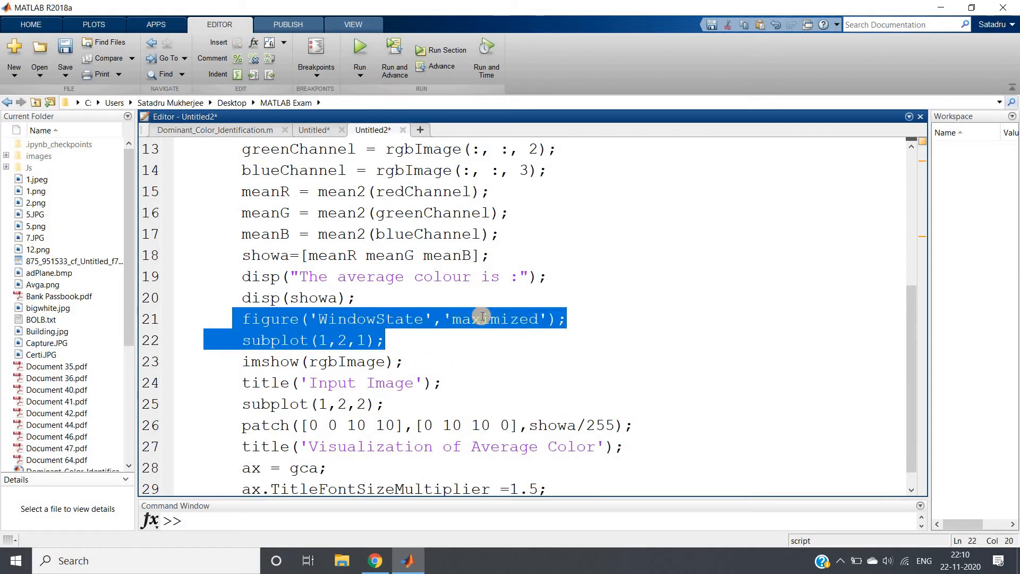
pyautogui.doubleClick(488, 319)
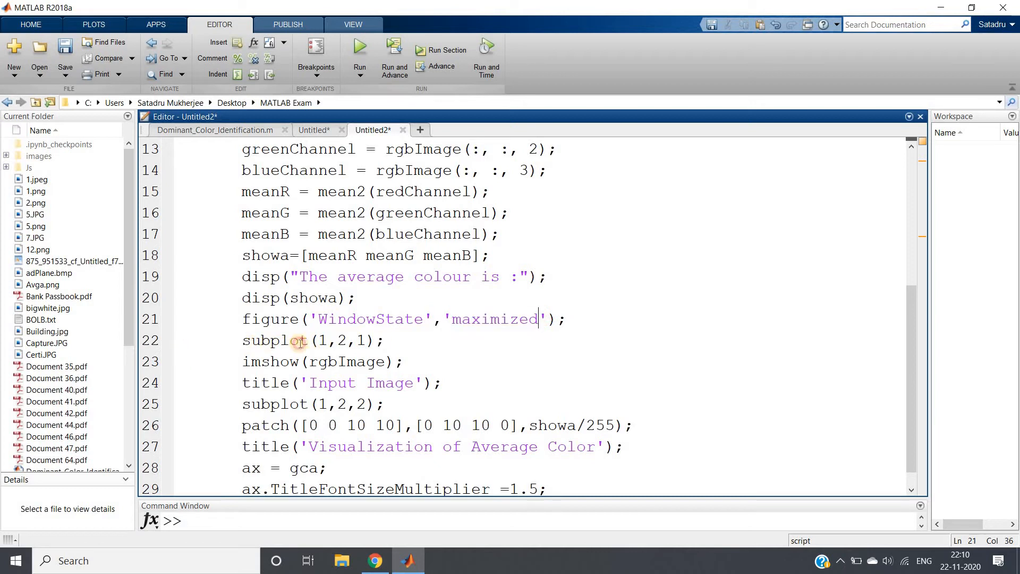
pyautogui.tripleClick(312, 340)
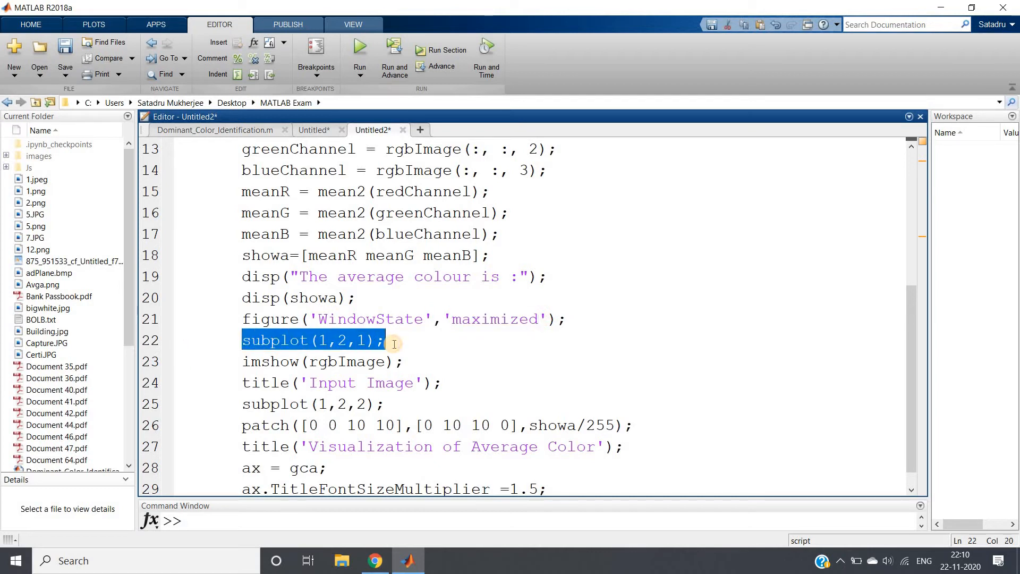
pyautogui.moveTo(343, 351)
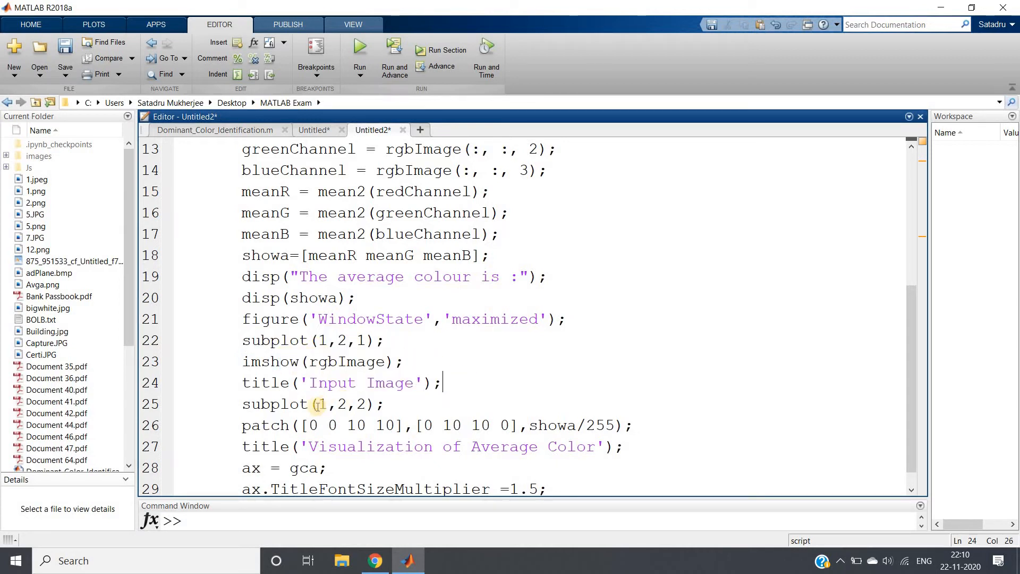
pyautogui.doubleClick(344, 404)
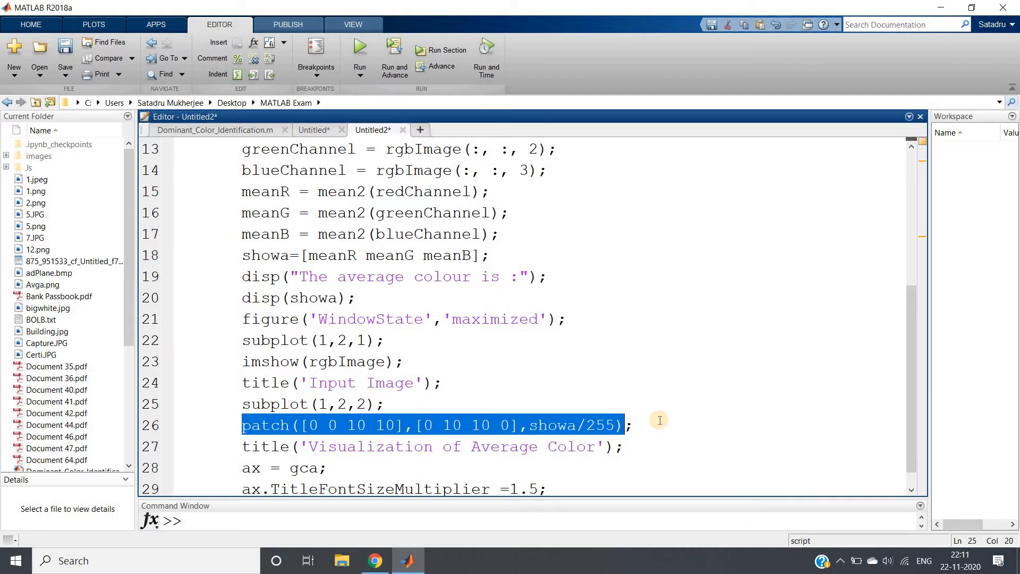
pyautogui.click(630, 424)
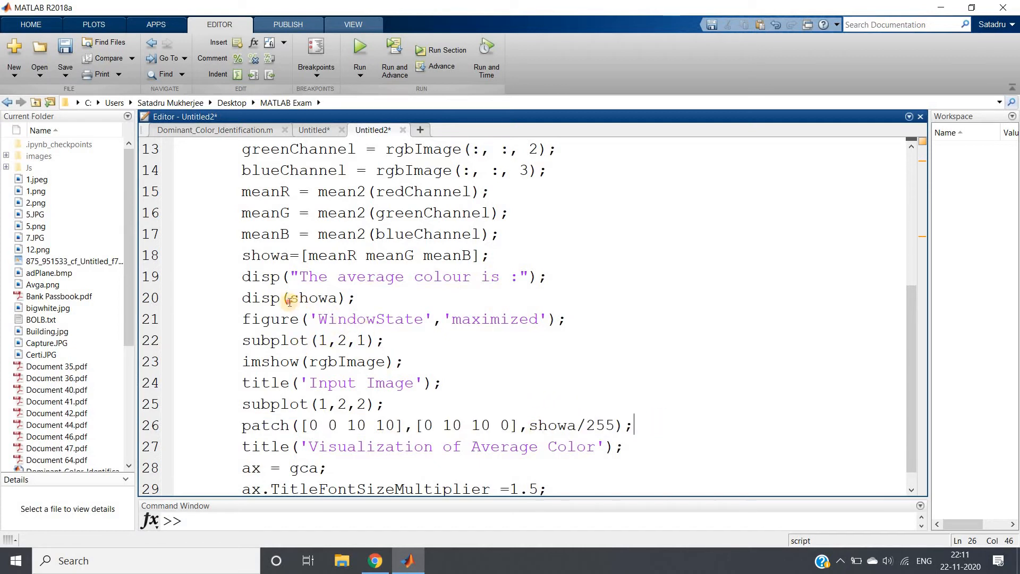
pyautogui.doubleClick(312, 298)
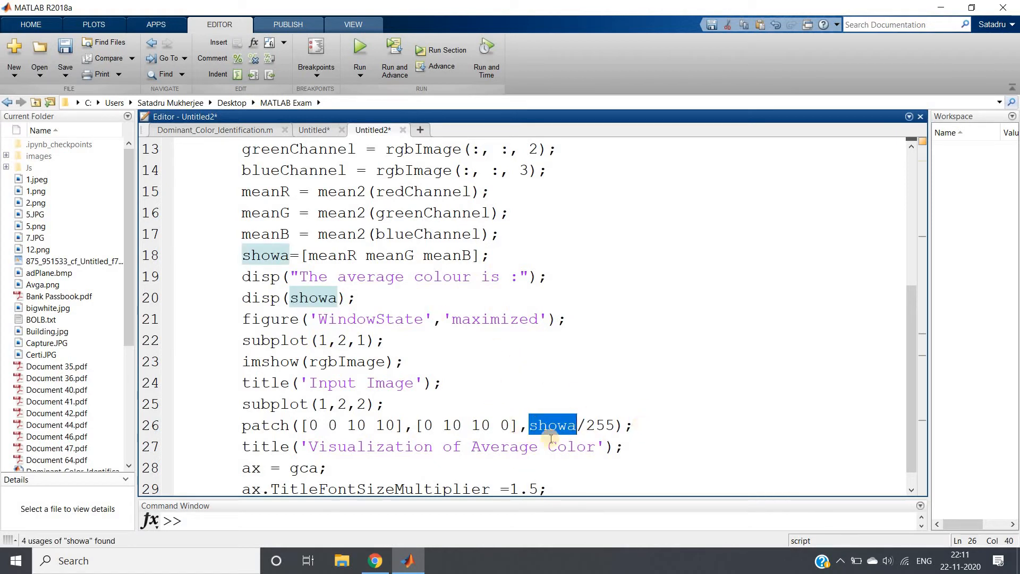
pyautogui.moveTo(552, 420)
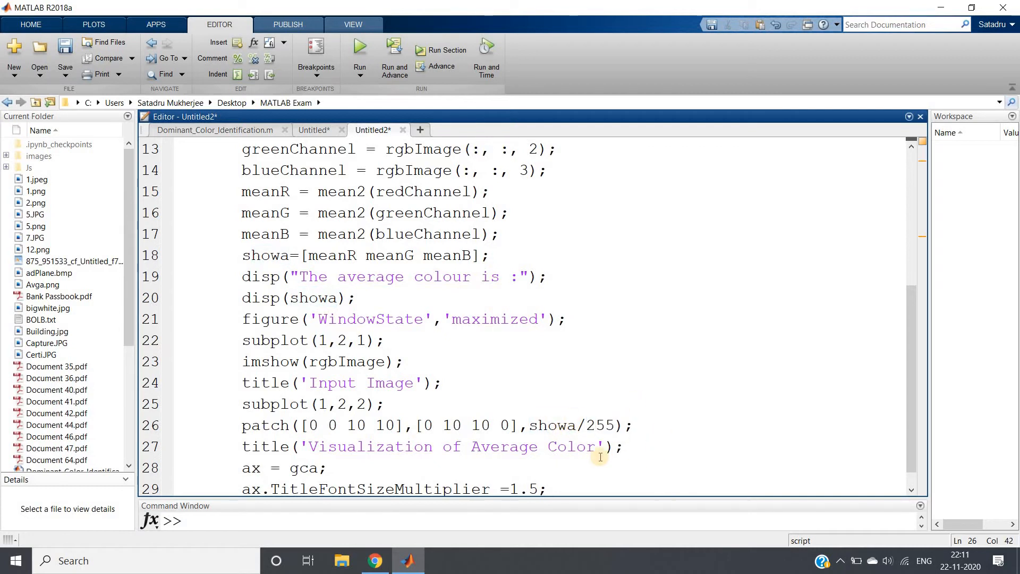
pyautogui.scroll(-3)
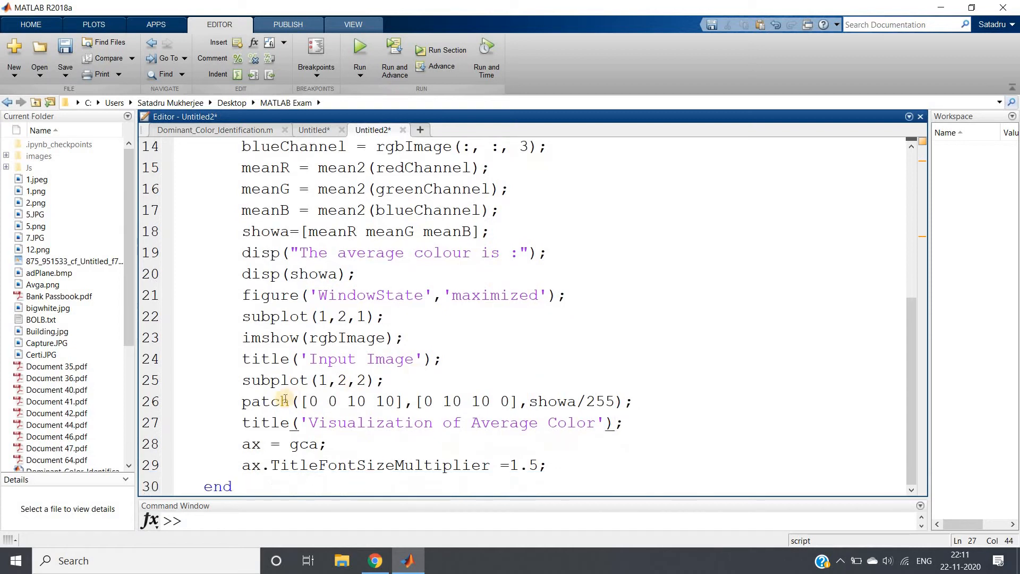
pyautogui.moveTo(538, 413)
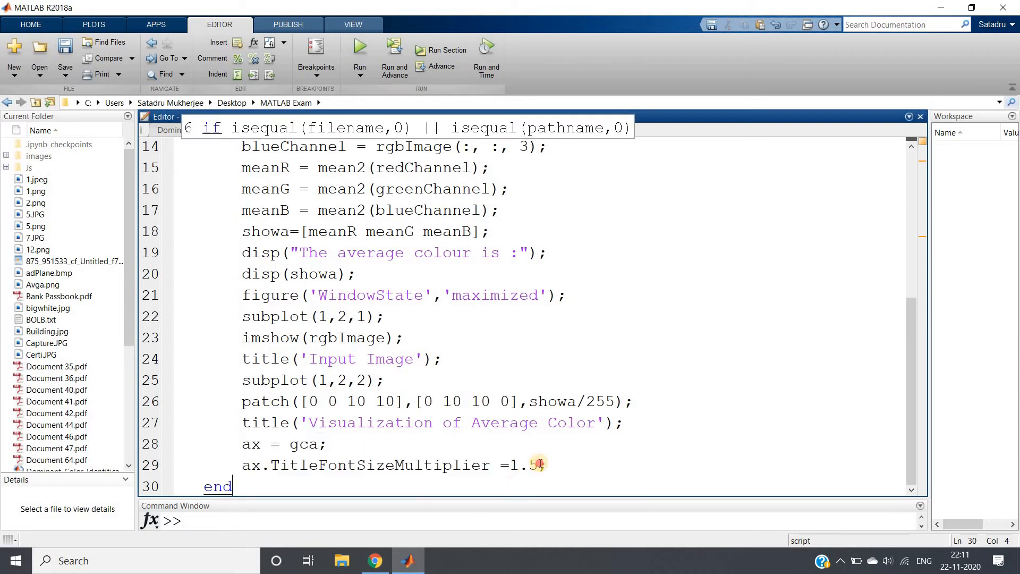
# Evaluate the whole selected script so the Pick an Image dialog appears.
pyautogui.click(530, 466)
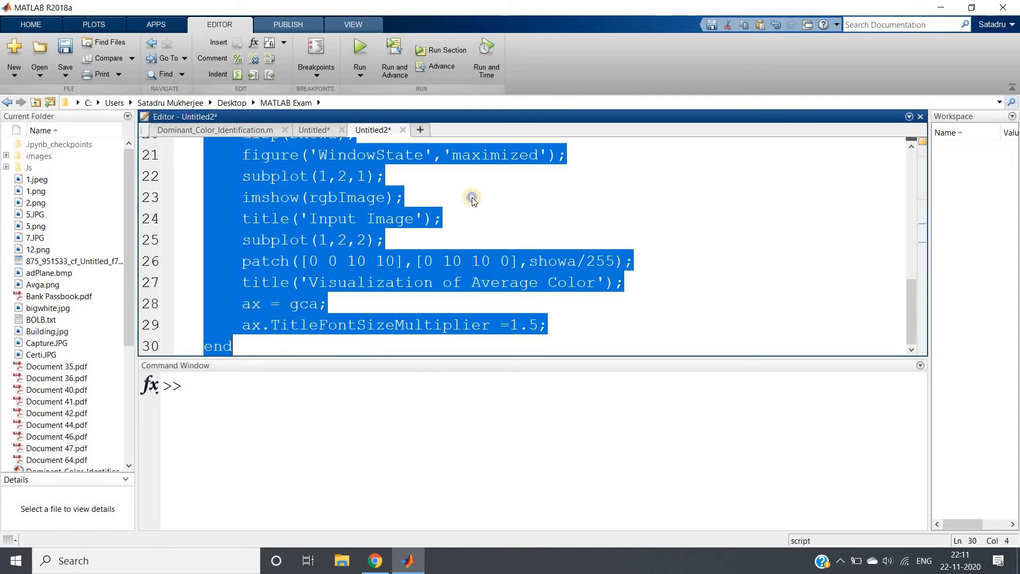
pyautogui.rightClick(472, 199)
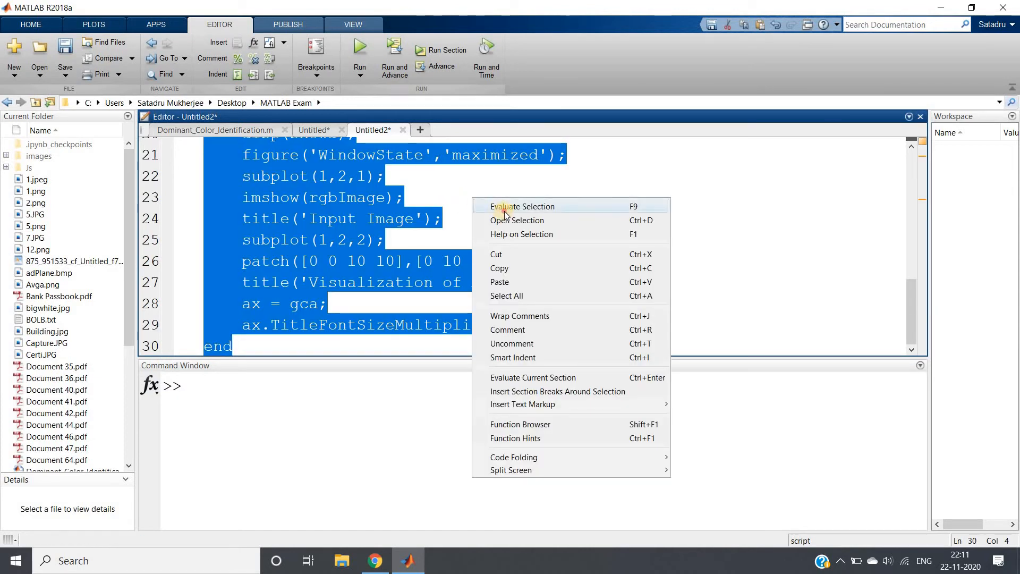
pyautogui.click(521, 206)
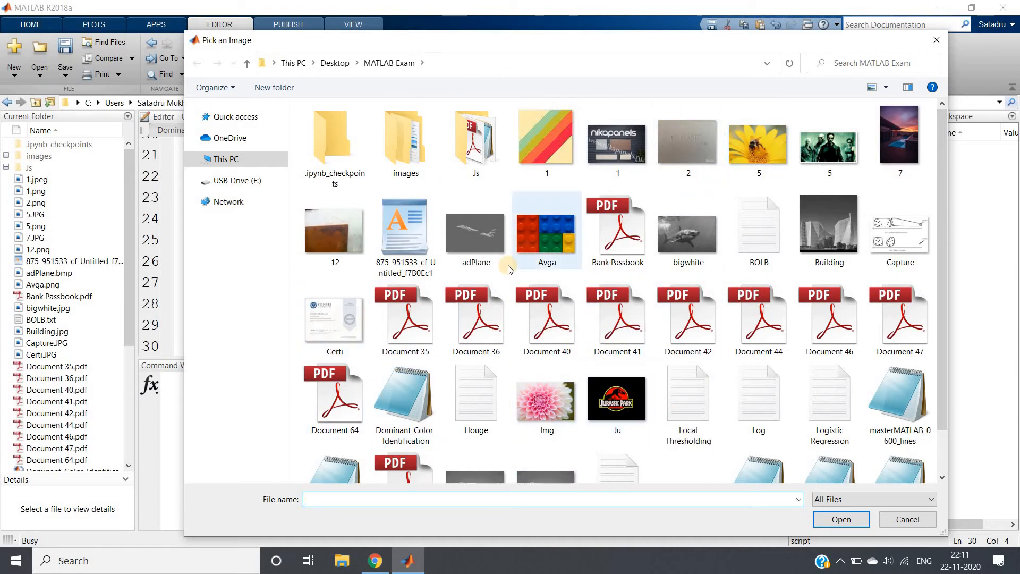
pyautogui.moveTo(751, 147)
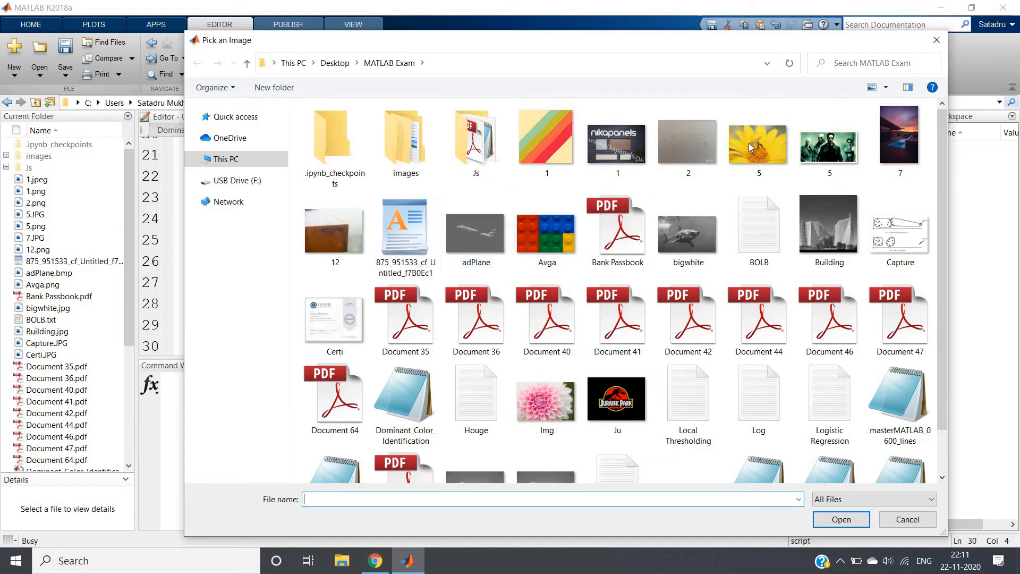
# Choose the sunflower image '5', printing average 211.6513 181.3065 51.2209 with a yellow patch.
pyautogui.click(757, 140)
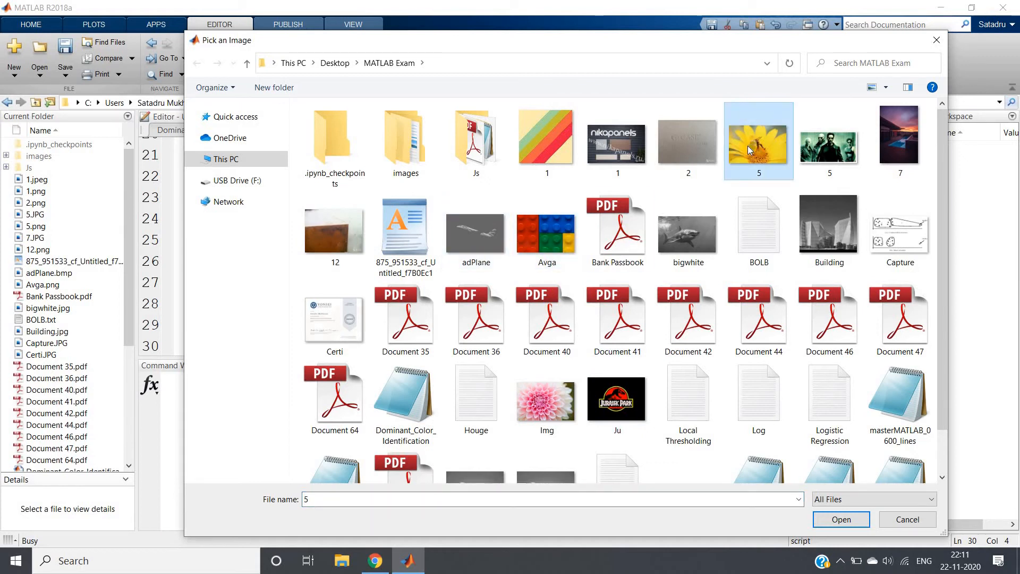
pyautogui.click(840, 520)
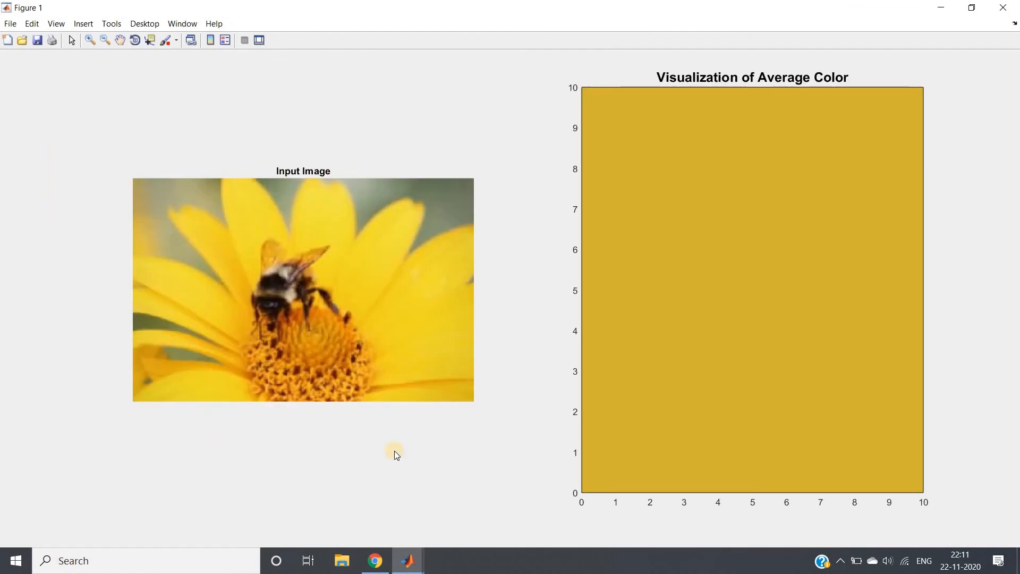
pyautogui.moveTo(429, 242)
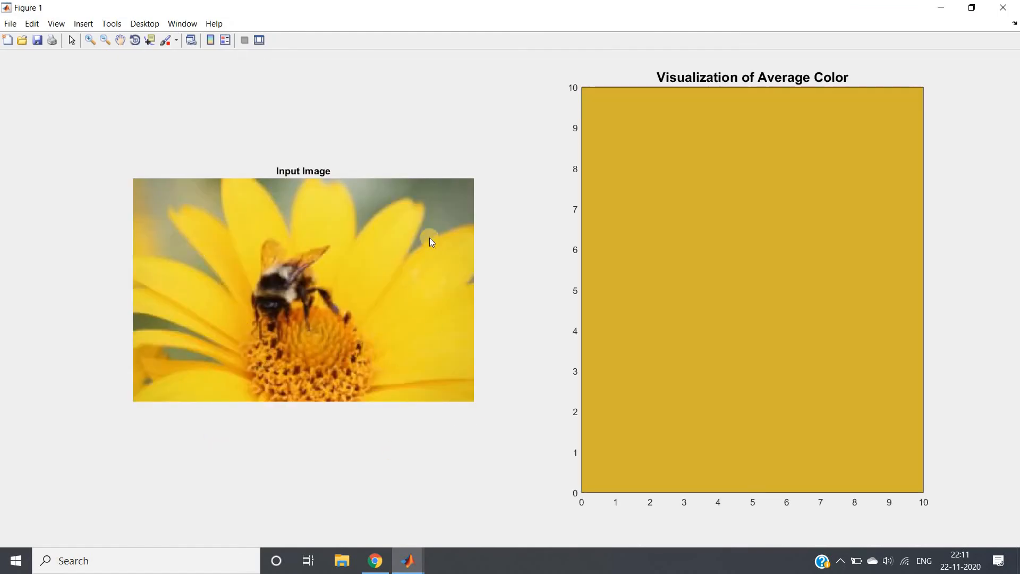
pyautogui.moveTo(350, 272)
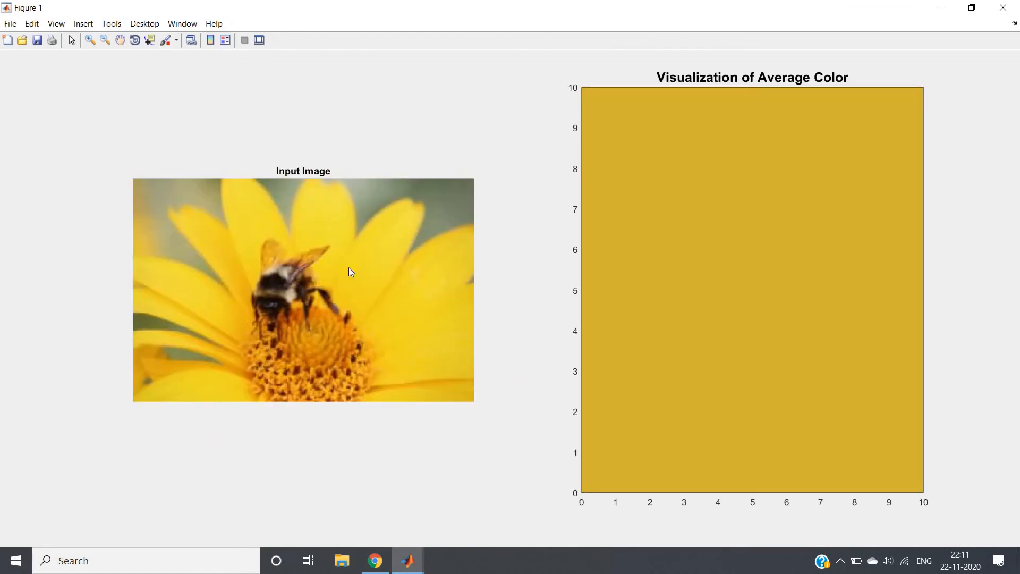
pyautogui.moveTo(913, 5)
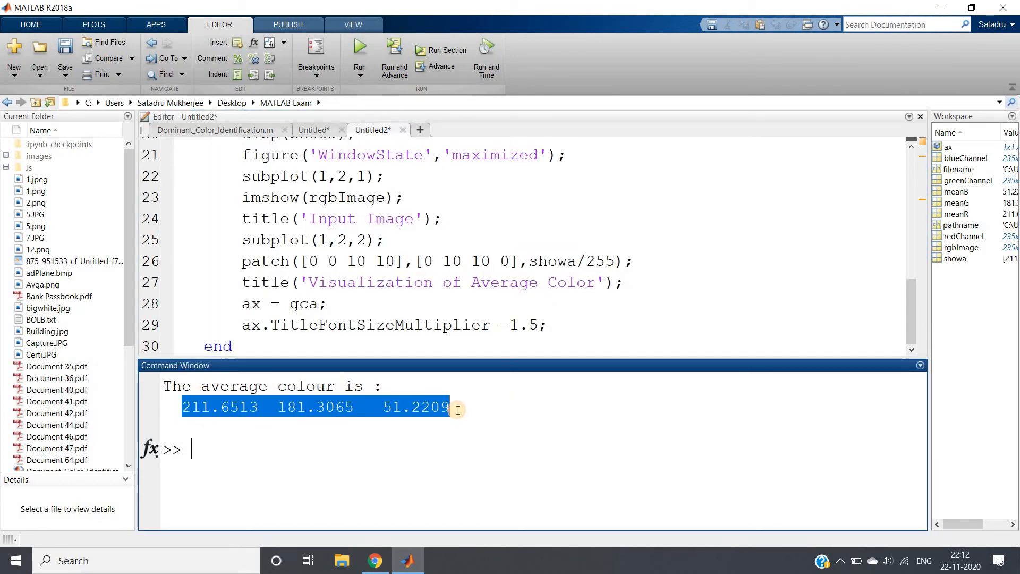
# Rerun the script on the Lego image, printing average 212.3154 158.6688 173.1370 beside a brown patch.
pyautogui.click(525, 198)
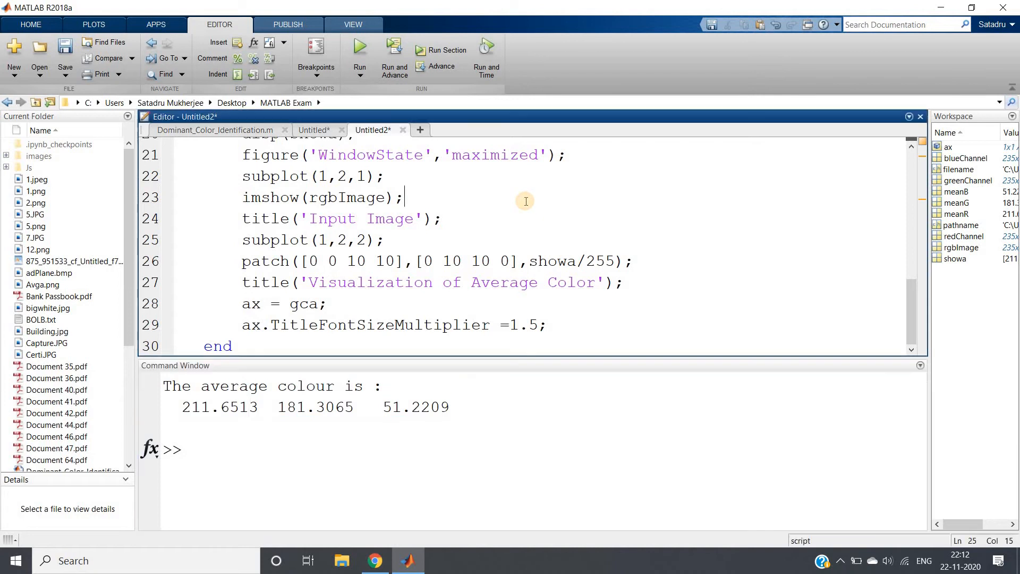
pyautogui.click(359, 55)
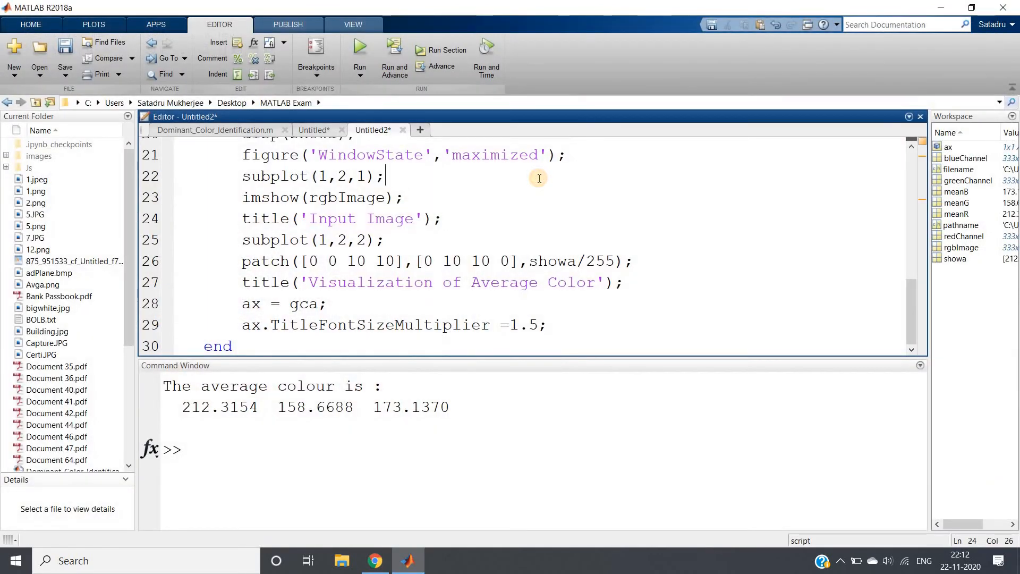
pyautogui.click(359, 59)
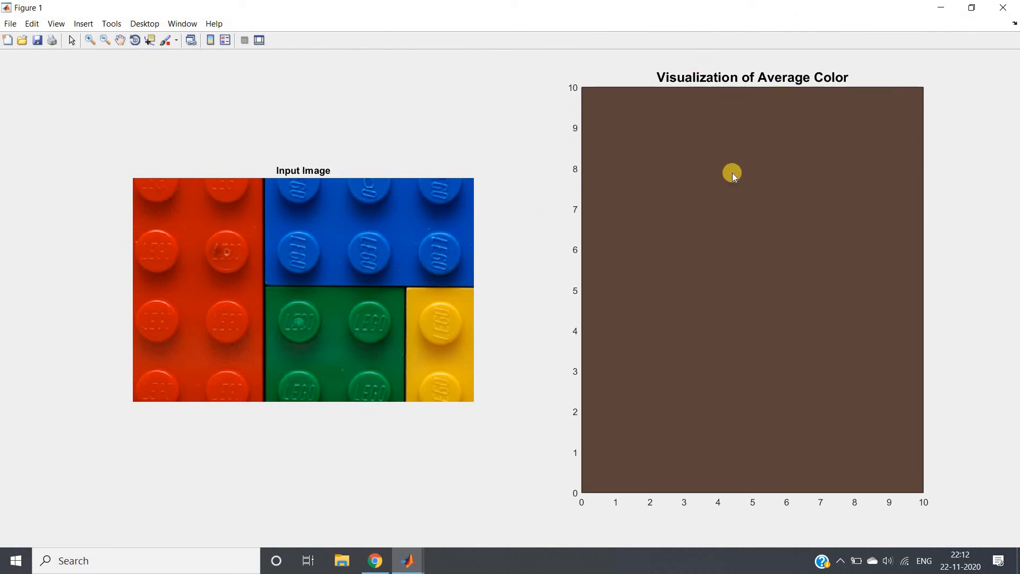
pyautogui.moveTo(434, 318)
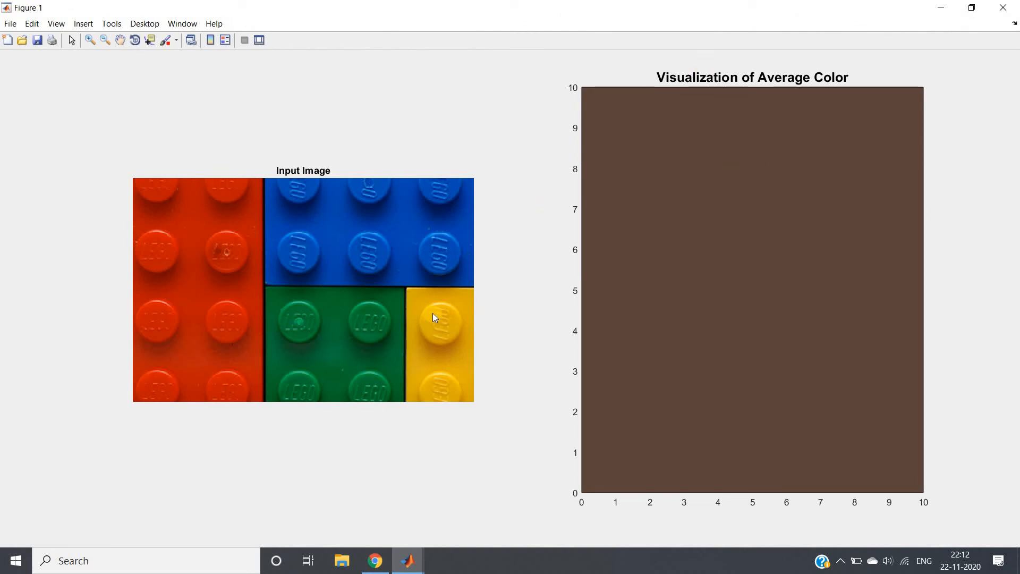
pyautogui.moveTo(438, 298)
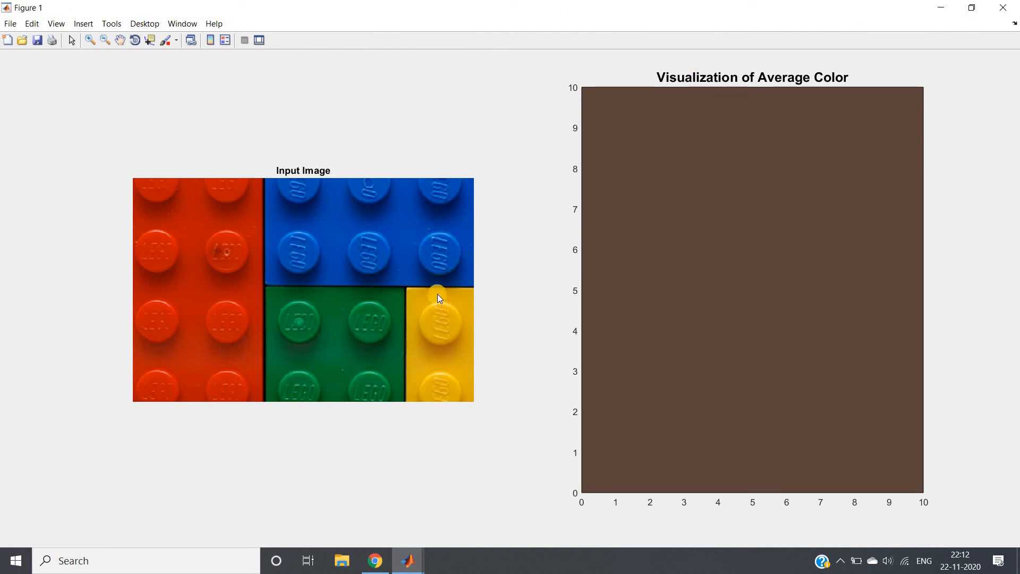
pyautogui.moveTo(898, 236)
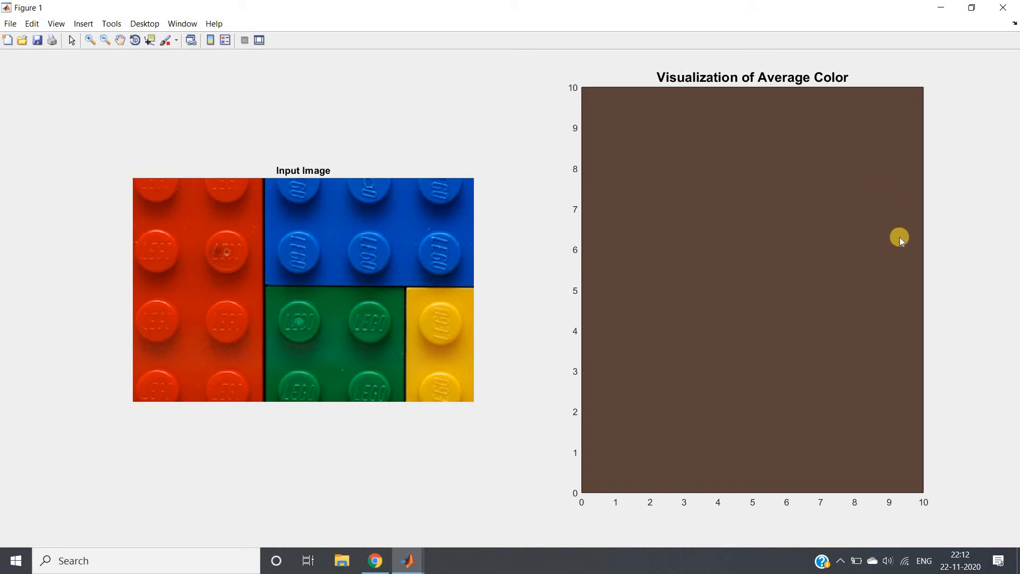
pyautogui.moveTo(502, 320)
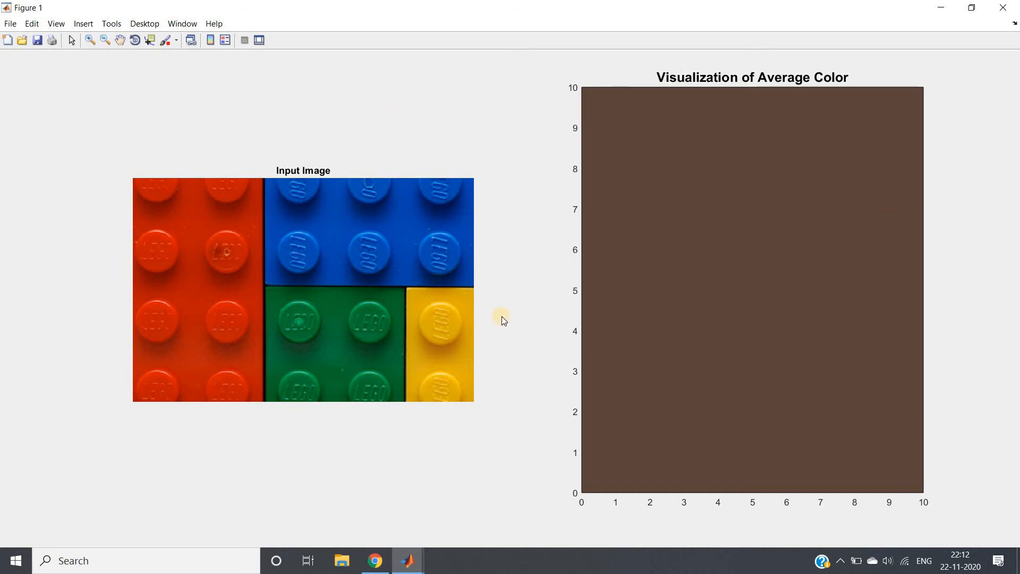
pyautogui.moveTo(282, 343)
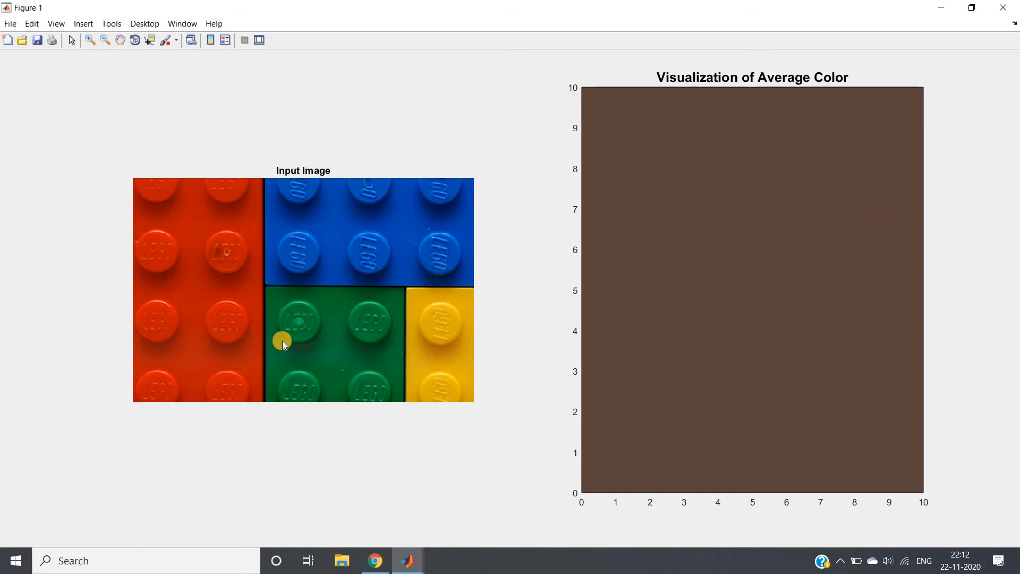
pyautogui.moveTo(270, 361)
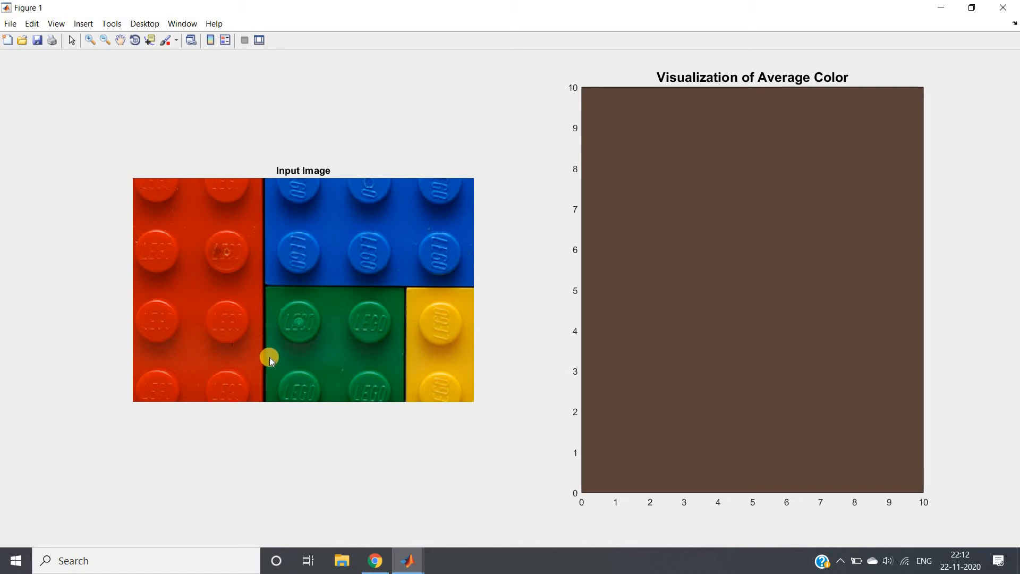
pyautogui.moveTo(200, 362)
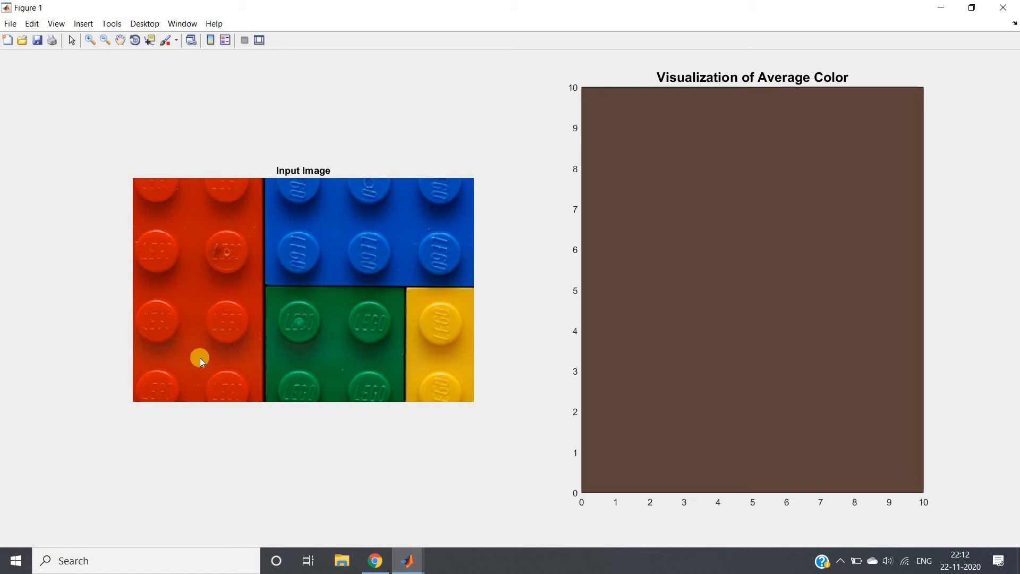
pyautogui.moveTo(186, 259)
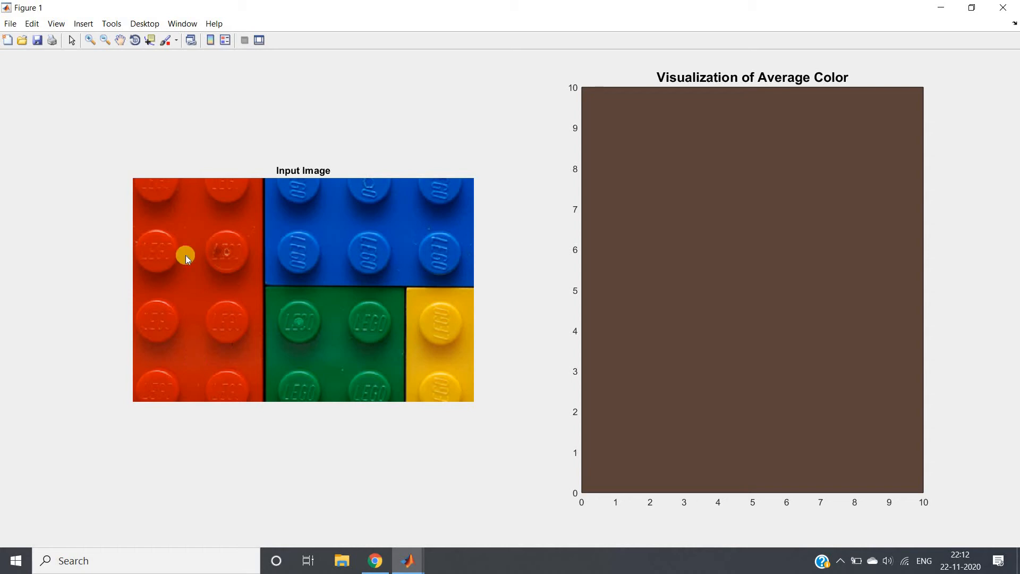
pyautogui.moveTo(167, 332)
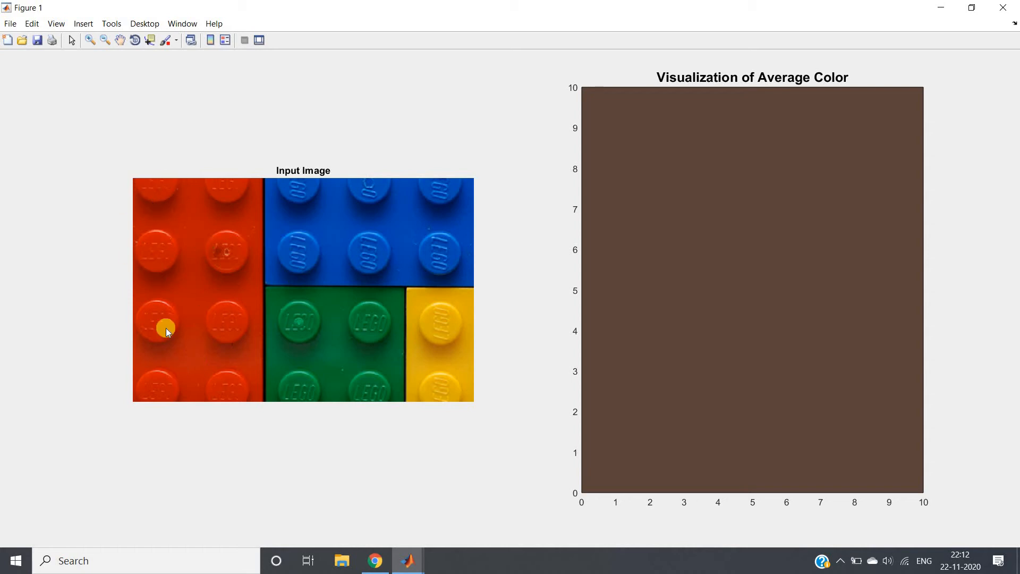
pyautogui.moveTo(232, 201)
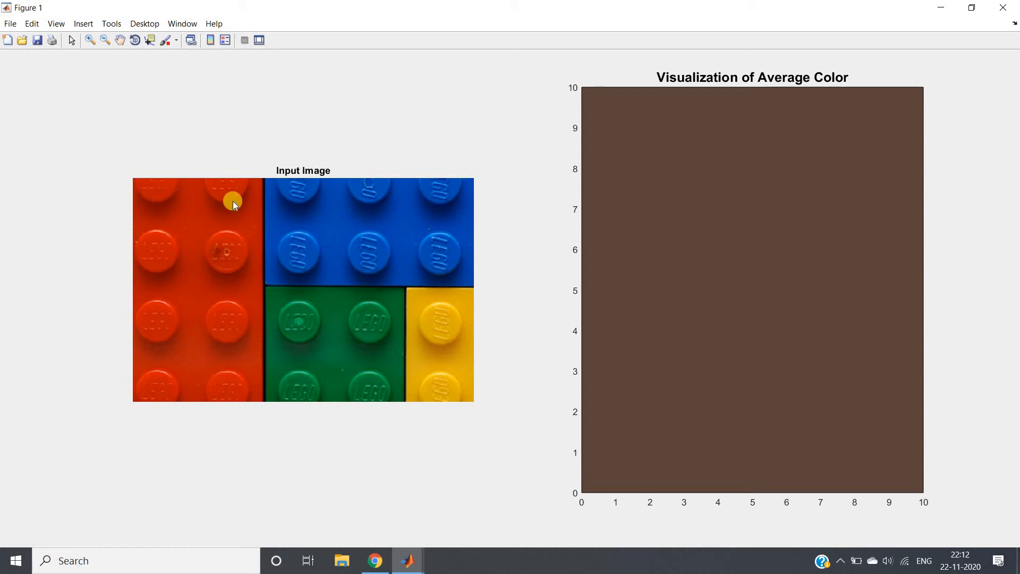
pyautogui.moveTo(231, 271)
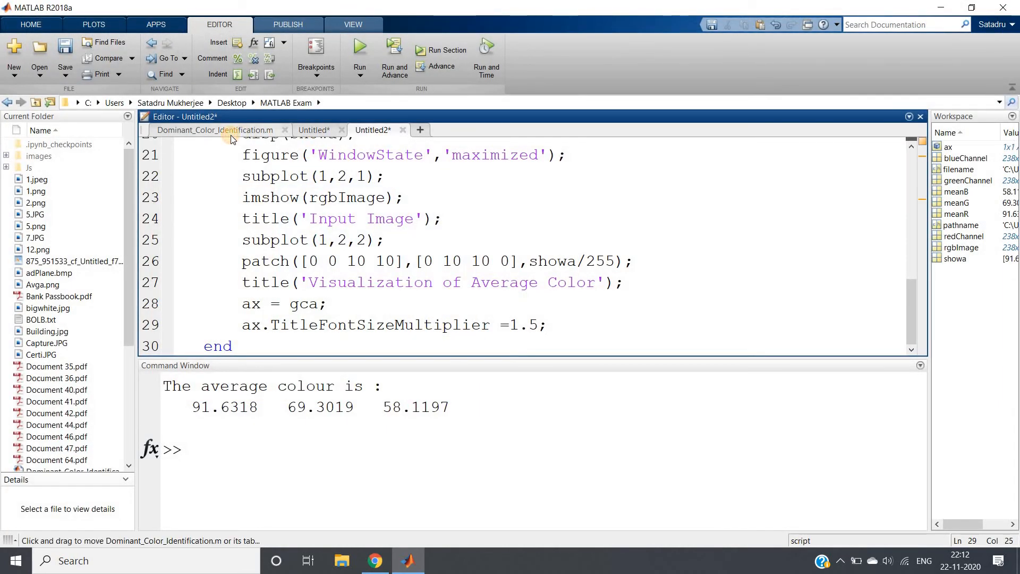
# Run Dominant_Color_Identification.m on the Avga Lego image so it shows Original Image and asks for k.
pyautogui.click(215, 130)
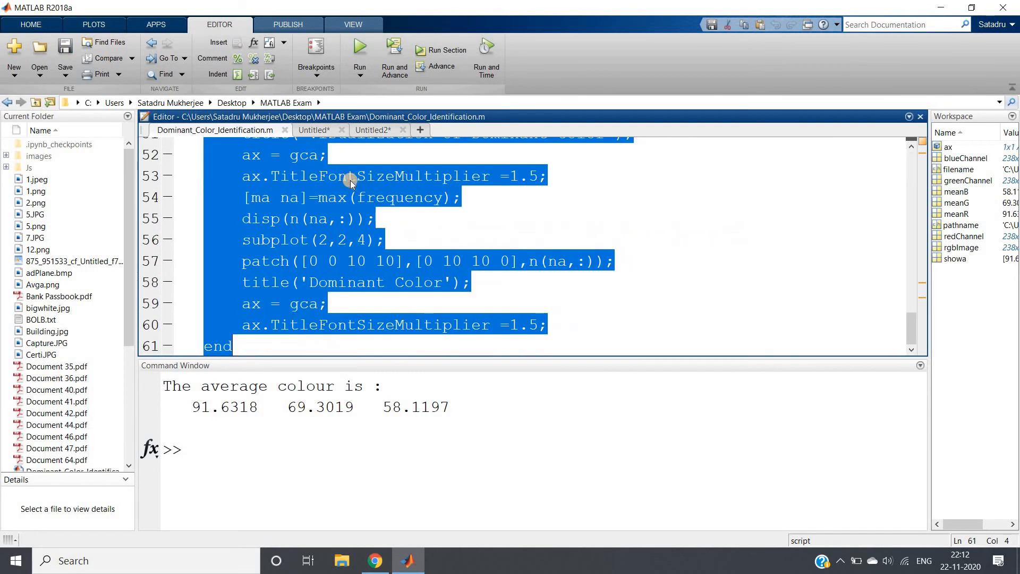
pyautogui.click(359, 46)
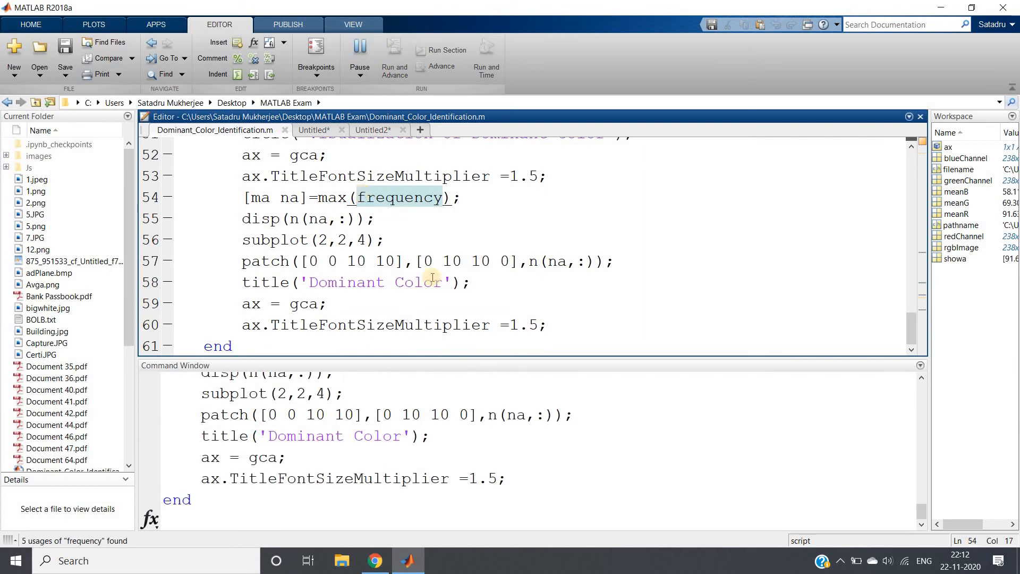
pyautogui.moveTo(559, 443)
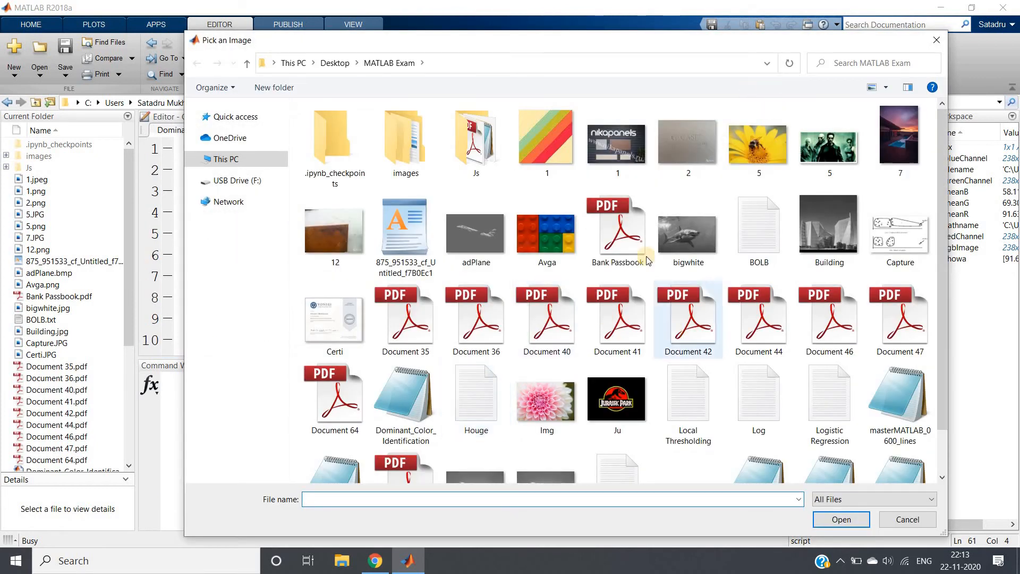
pyautogui.click(546, 226)
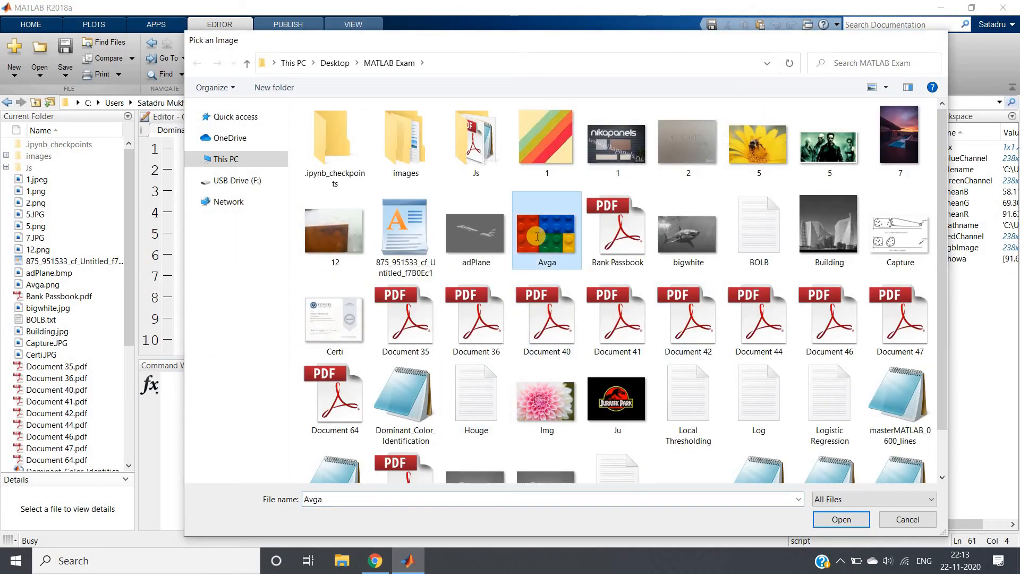
pyautogui.click(839, 519)
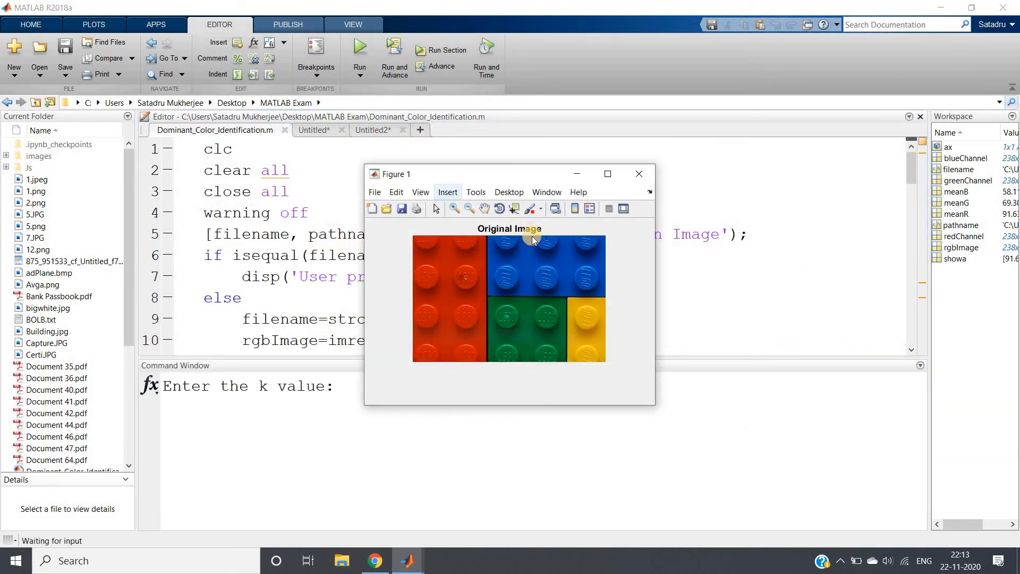
pyautogui.moveTo(341, 405)
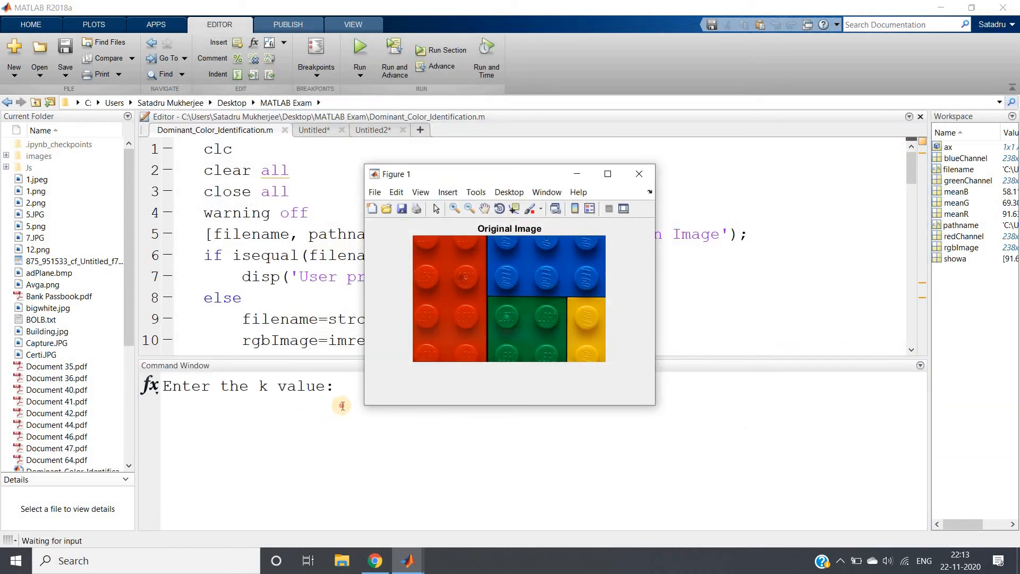
# Enter the k value to cluster the Lego image, giving the clustered view, pie chart and red dominant patch.
pyautogui.write('4')
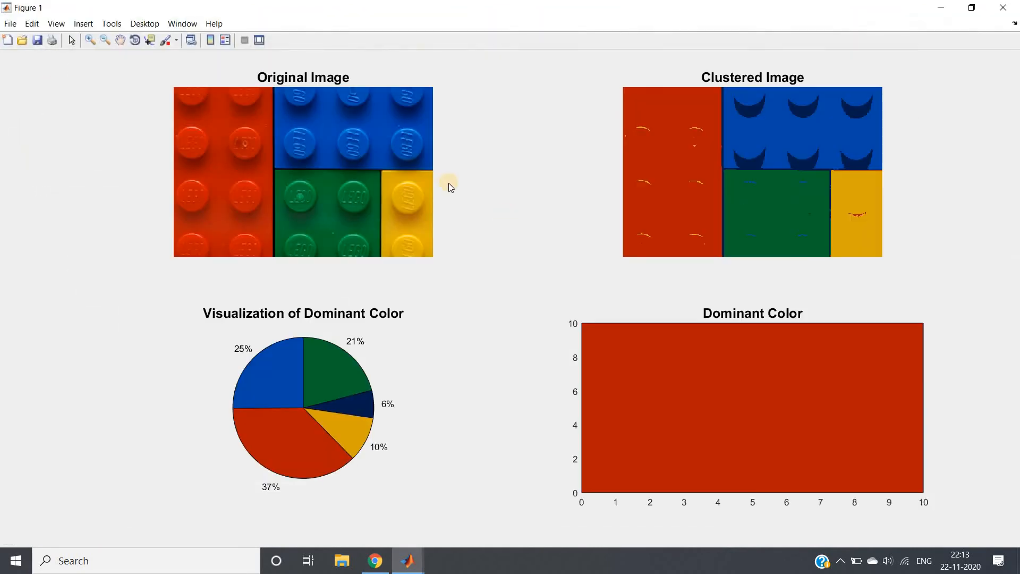
pyautogui.moveTo(691, 85)
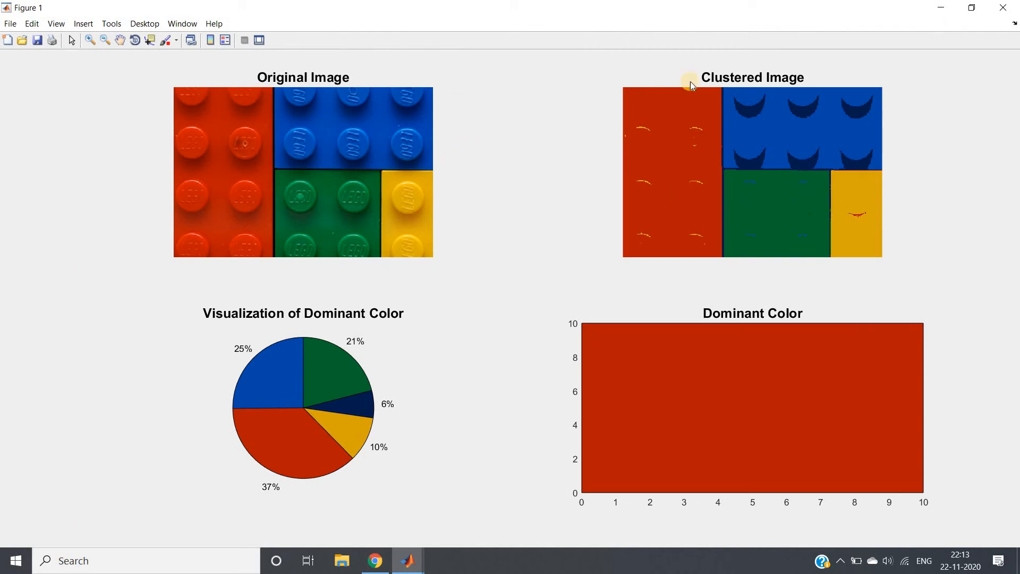
pyautogui.moveTo(283, 372)
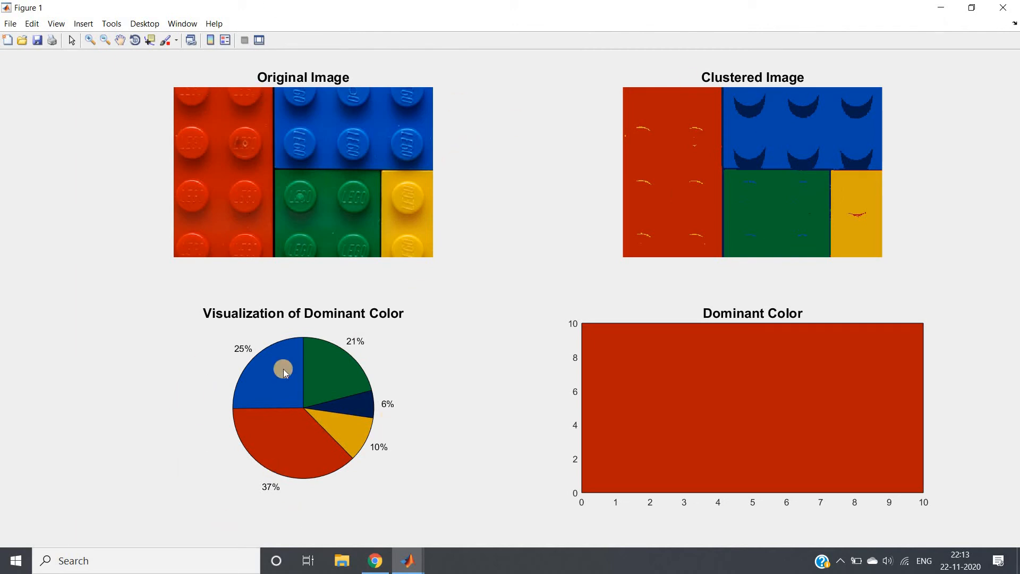
pyautogui.moveTo(328, 480)
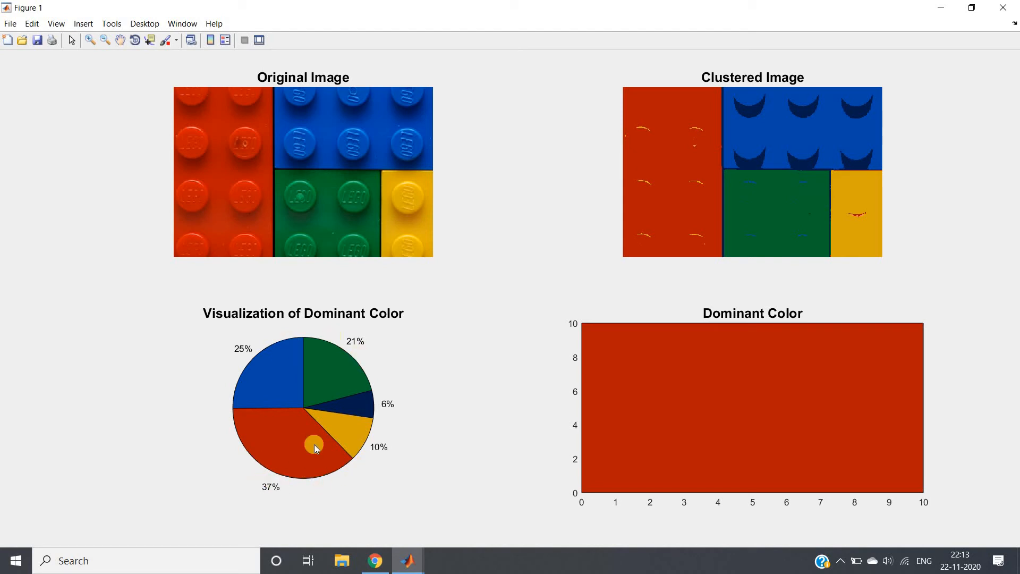
pyautogui.moveTo(228, 293)
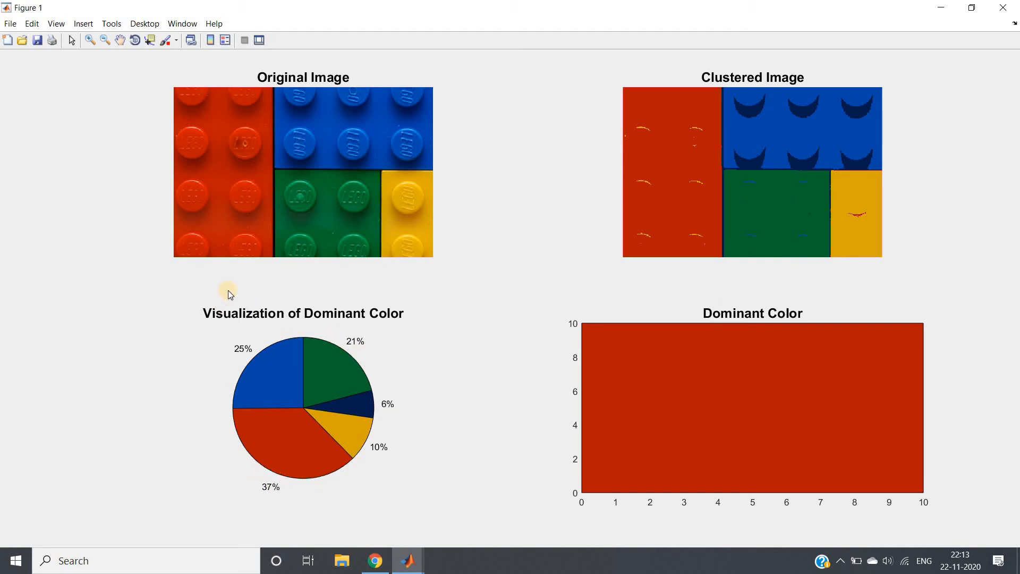
pyautogui.moveTo(647, 346)
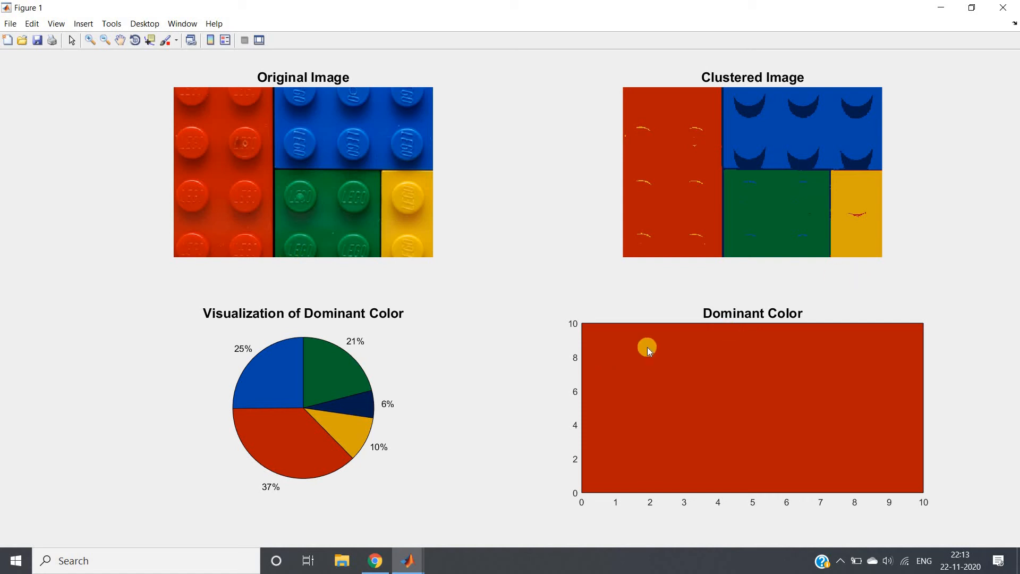
pyautogui.moveTo(851, 358)
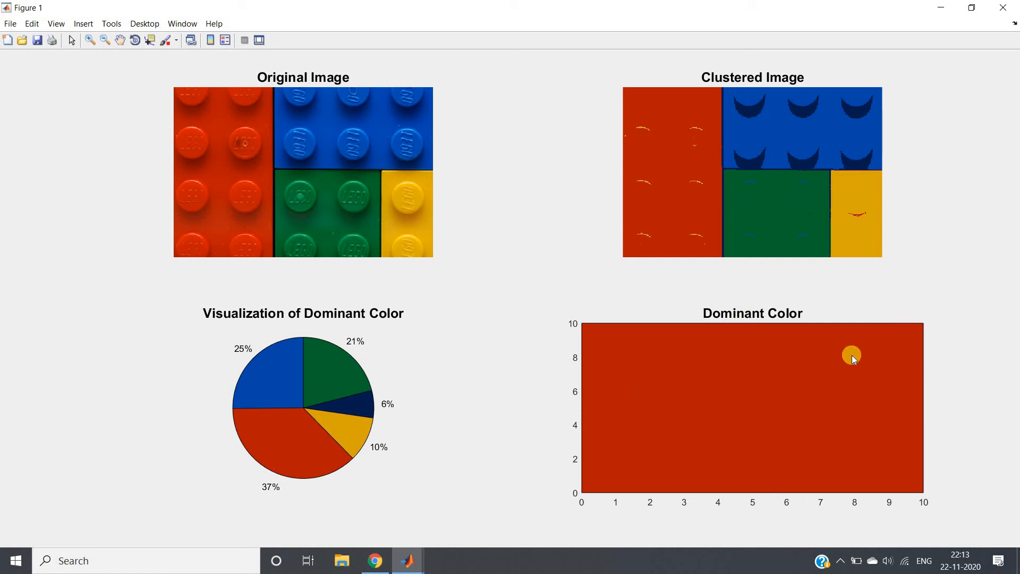
pyautogui.moveTo(344, 162)
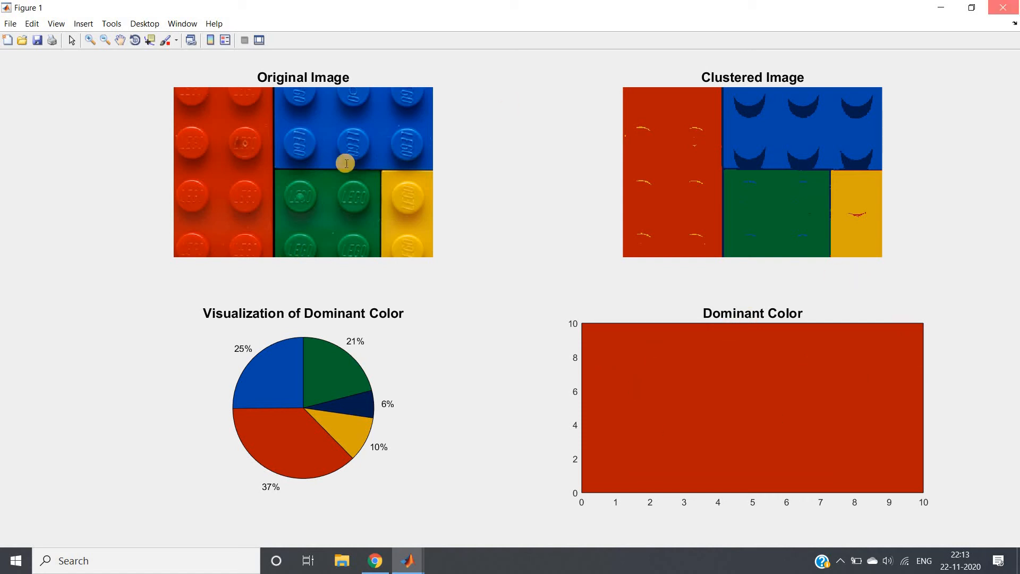
# Close the dominant-colour figure, check its printed result, and return to the average-colour script Untitled2.
pyautogui.click(408, 560)
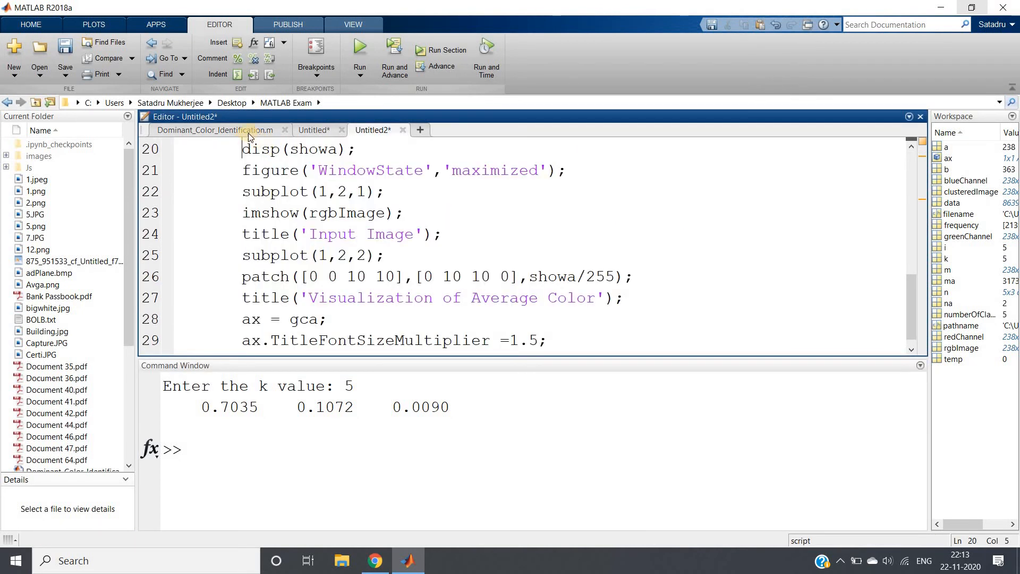
pyautogui.click(214, 129)
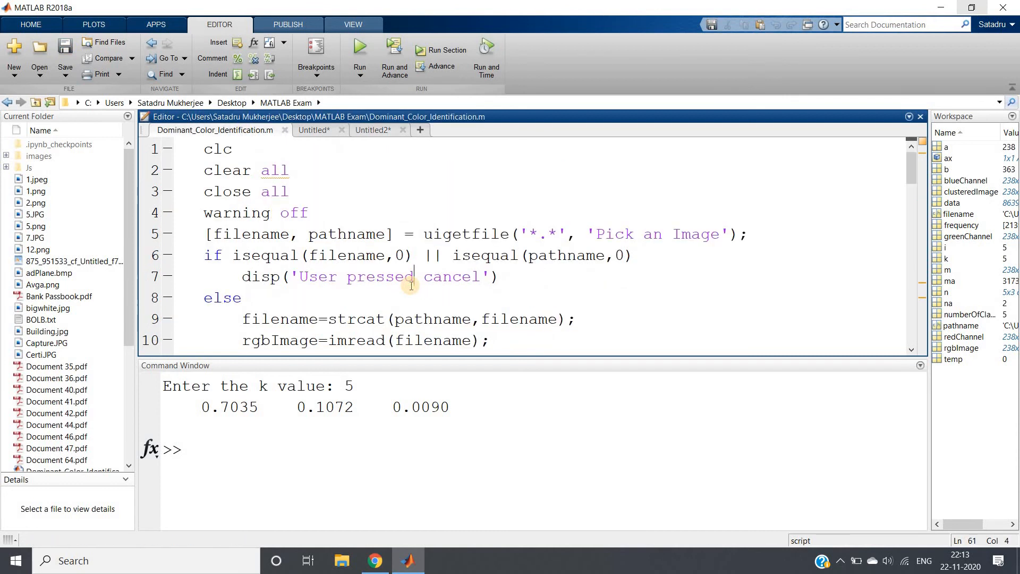
pyautogui.scroll(-3)
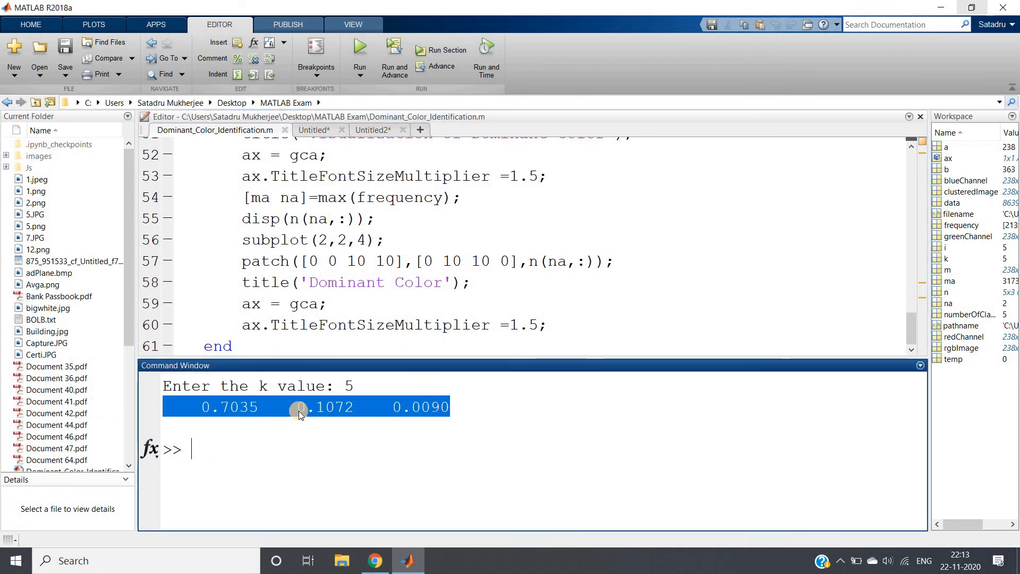
pyautogui.moveTo(316, 390)
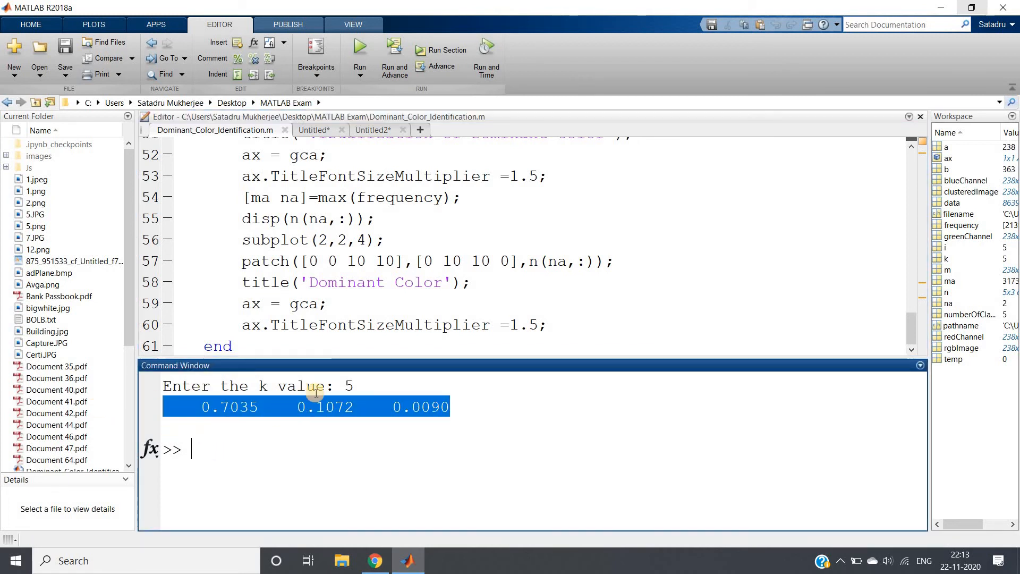
pyautogui.click(424, 406)
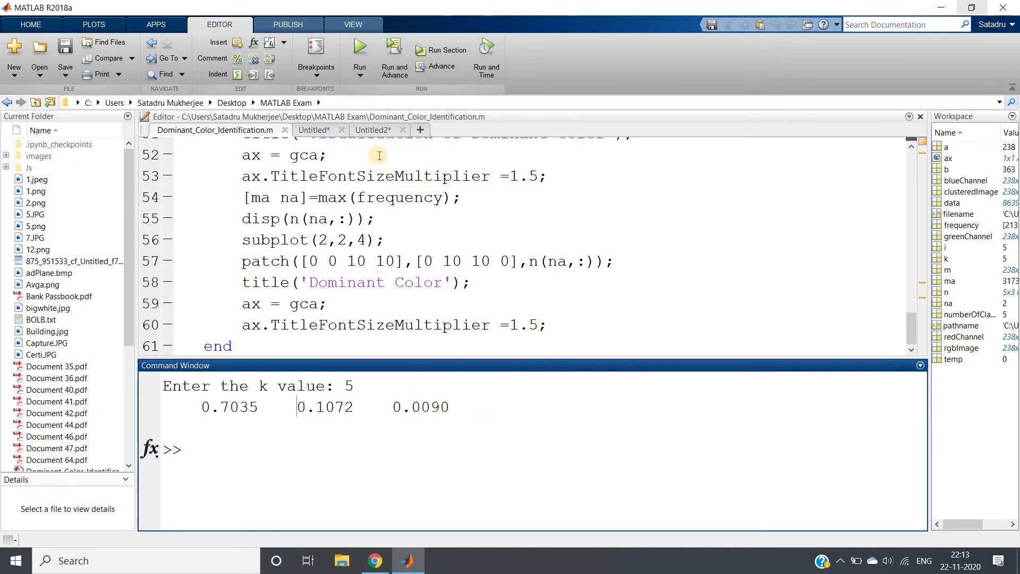
pyautogui.click(377, 150)
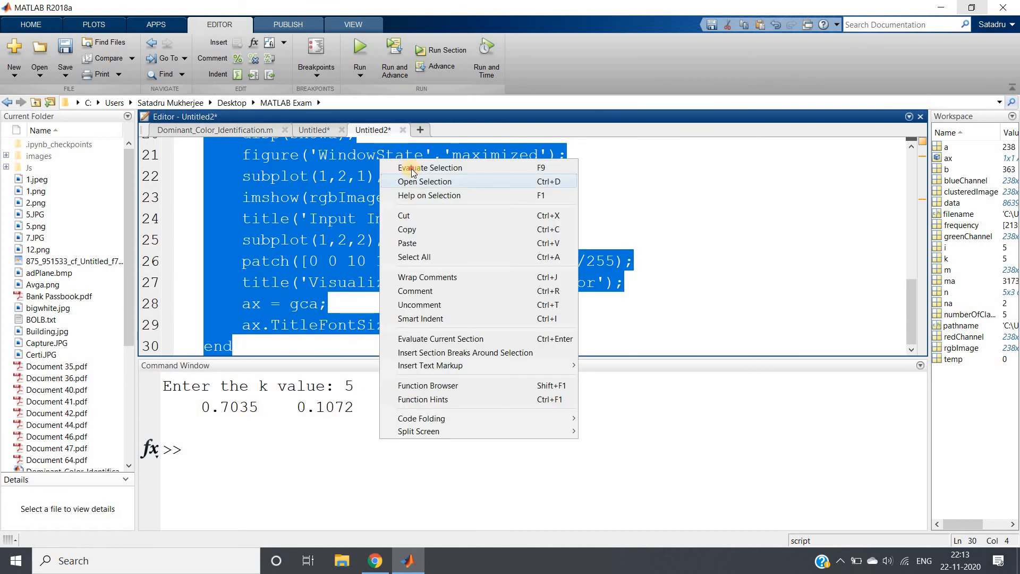
# Evaluate the average-colour code on the Lego image, printing 91.6318 69.3019 58.1197, then close Figure 1.
pyautogui.click(428, 168)
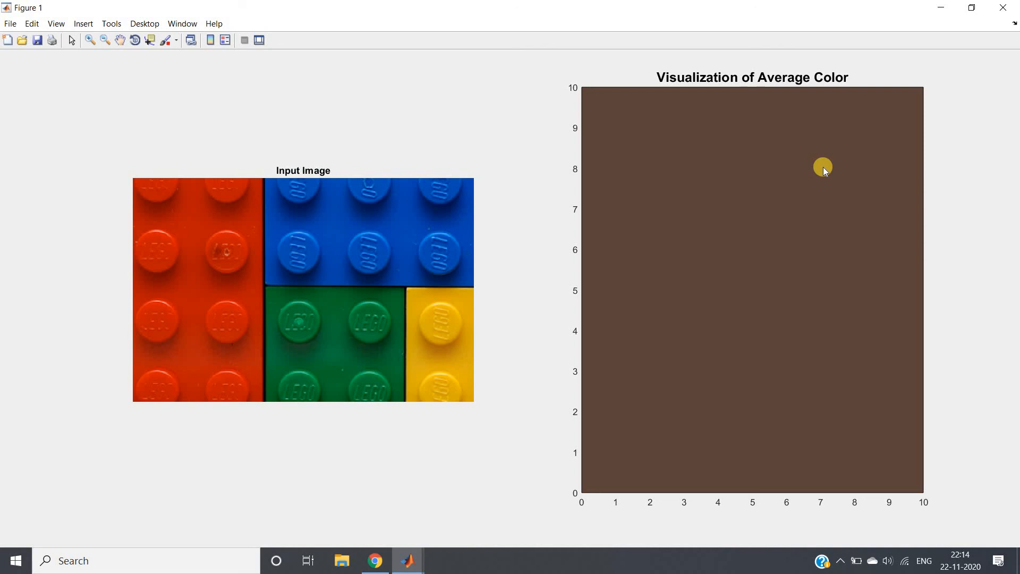
pyautogui.moveTo(525, 254)
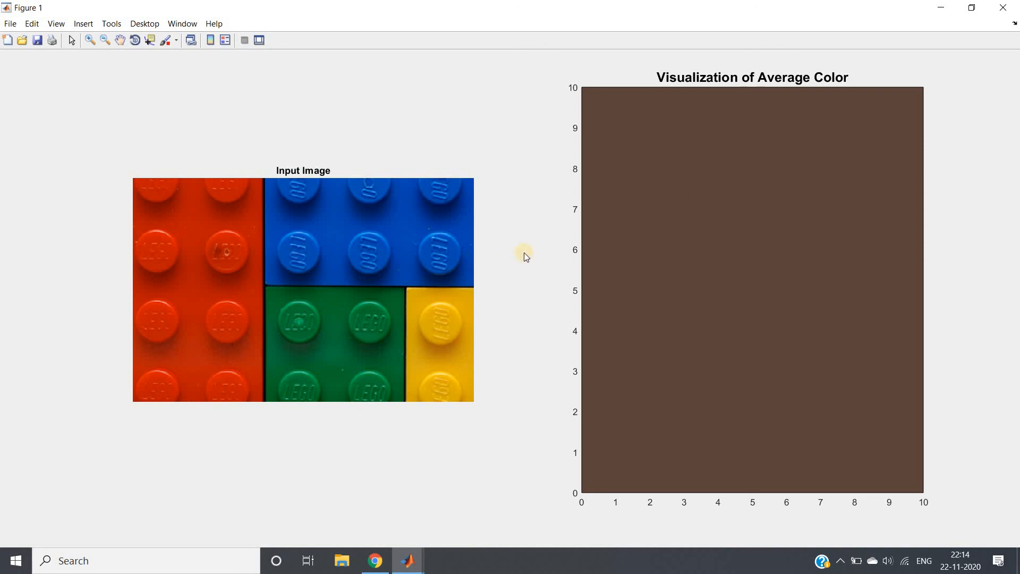
pyautogui.moveTo(796, 230)
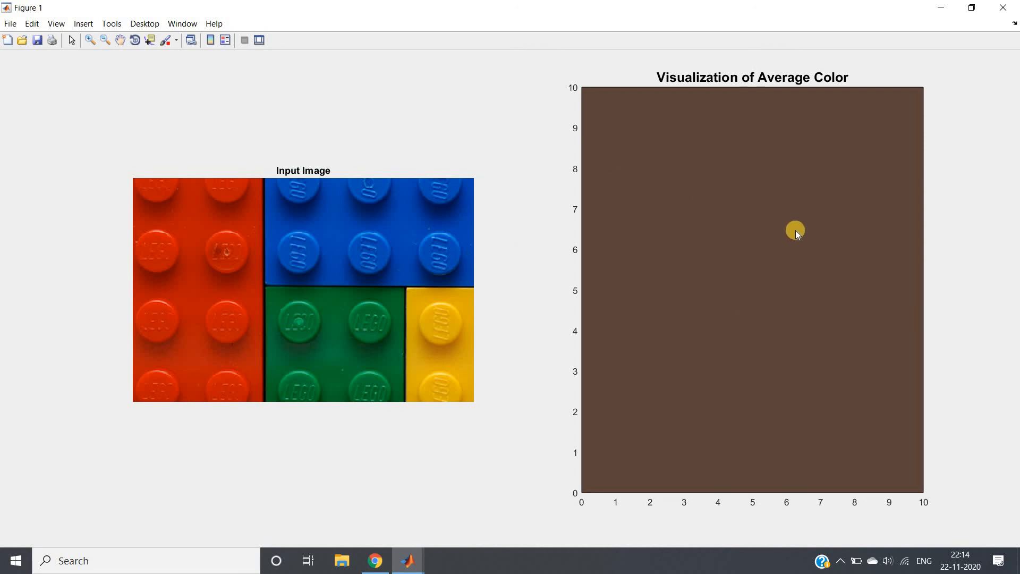
pyautogui.moveTo(445, 200)
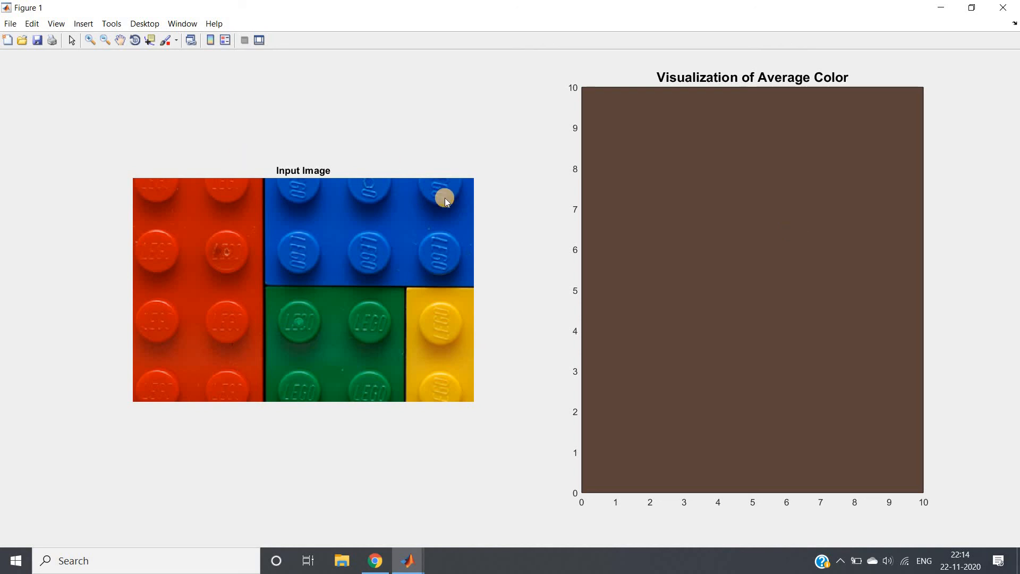
pyautogui.click(407, 560)
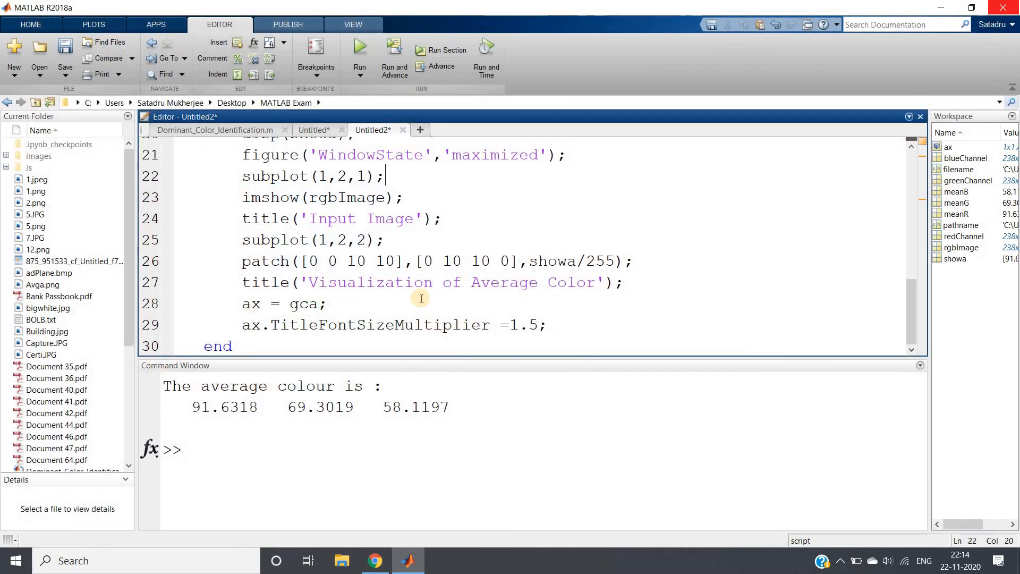
pyautogui.click(323, 468)
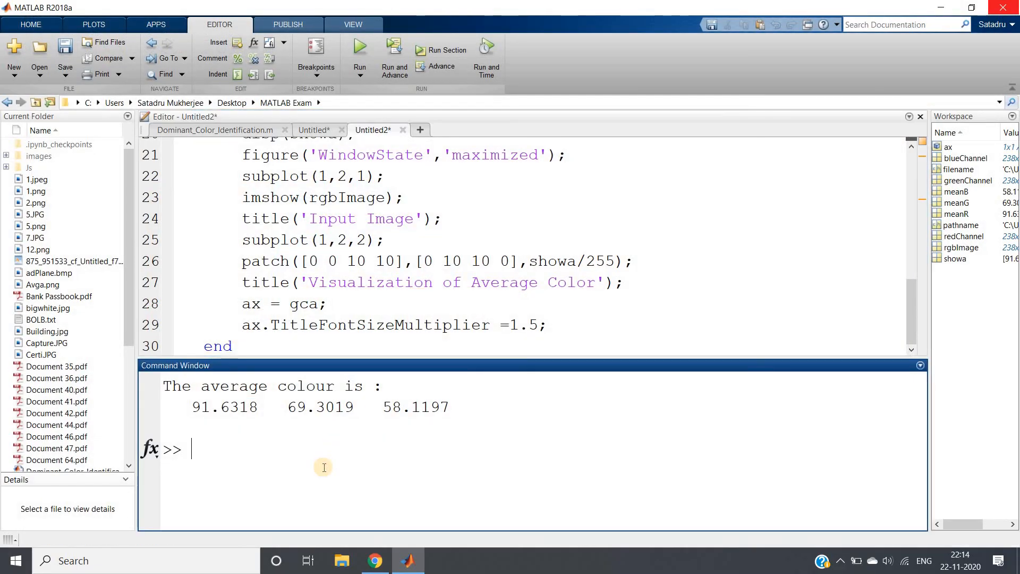